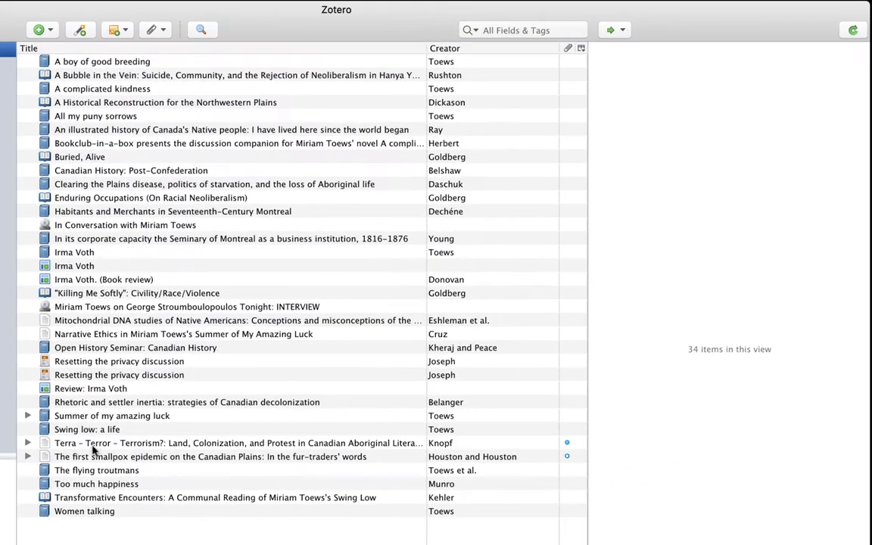
- View the smallpox epidemic article's eleven tags and expand its attached PDF and reading notes
click(210, 457)
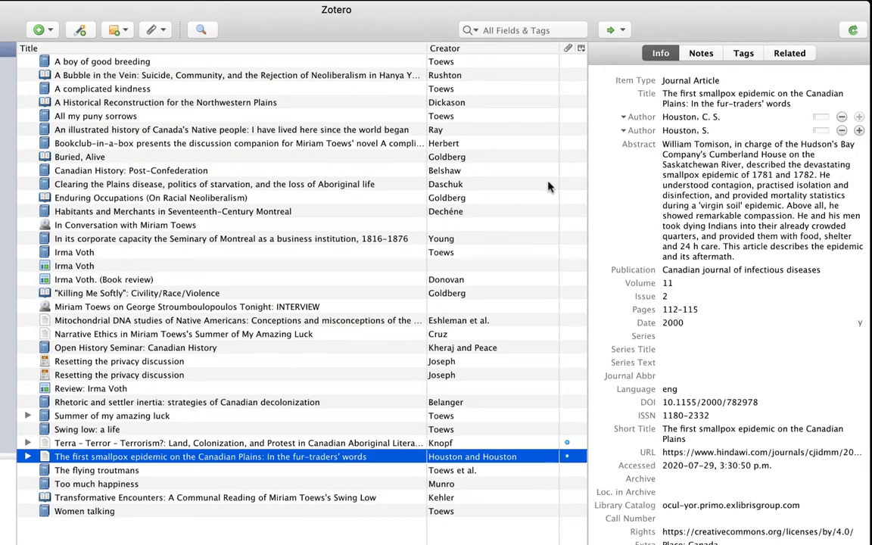
click(743, 53)
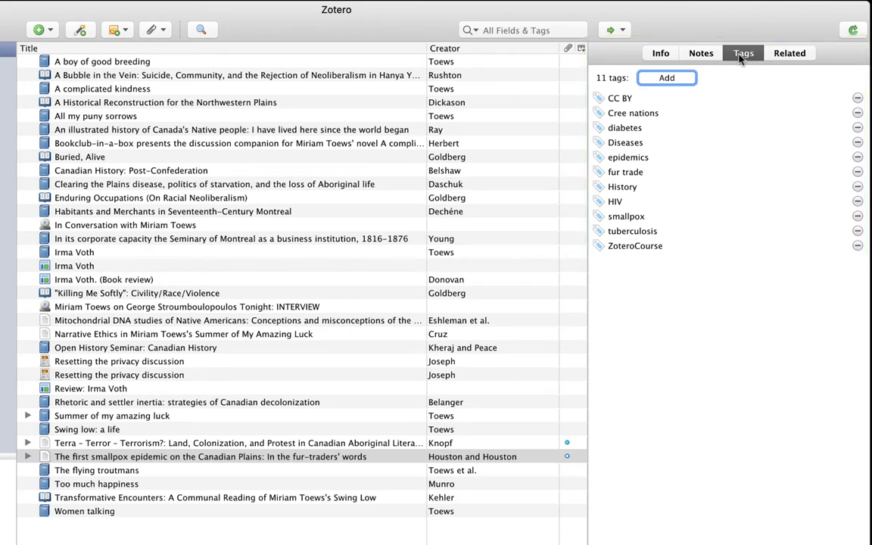
mouse_move(200, 526)
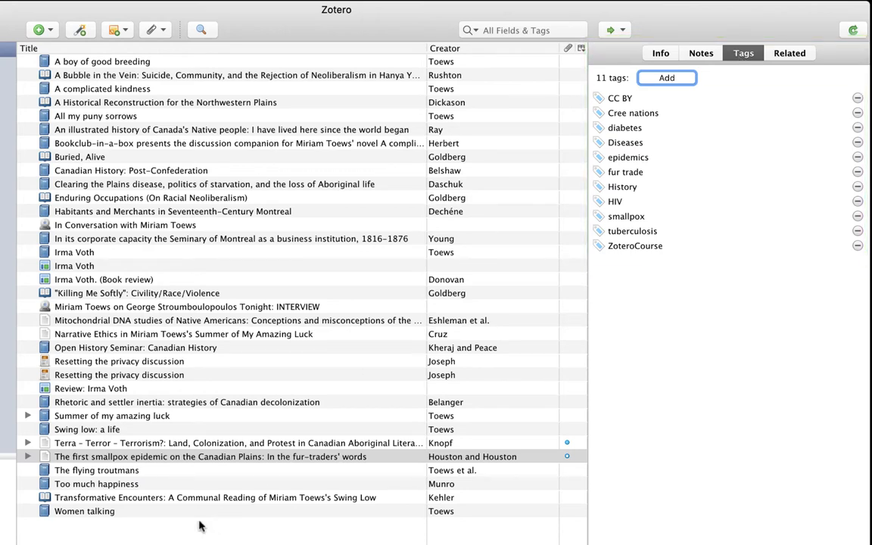
click(30, 456)
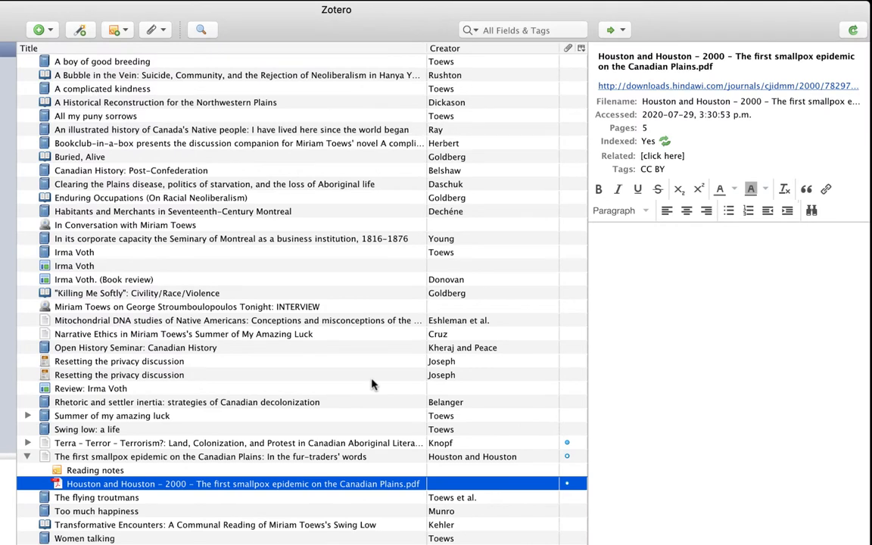
mouse_move(346, 297)
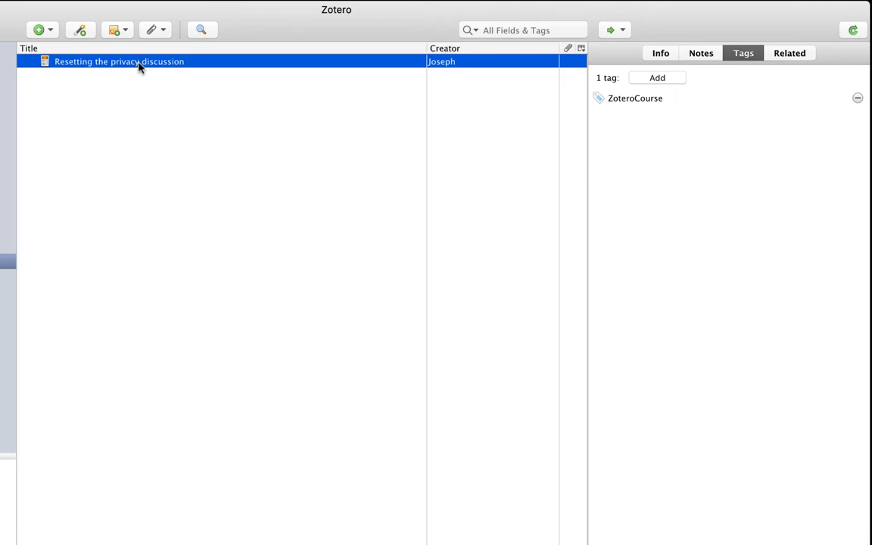
- Tag the item 'privacy', then enter 'artificial intelligence' and 'ethics' in multi-line tag mode
click(659, 77)
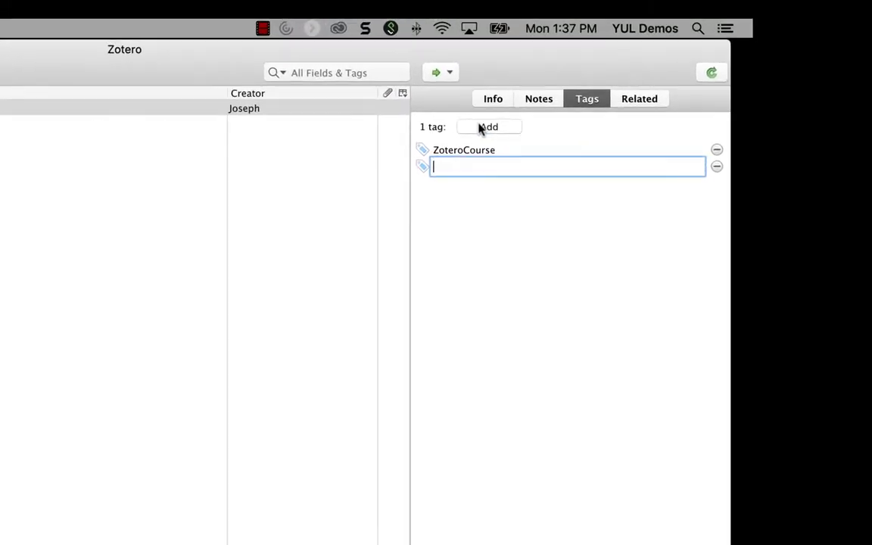
text(privacy)
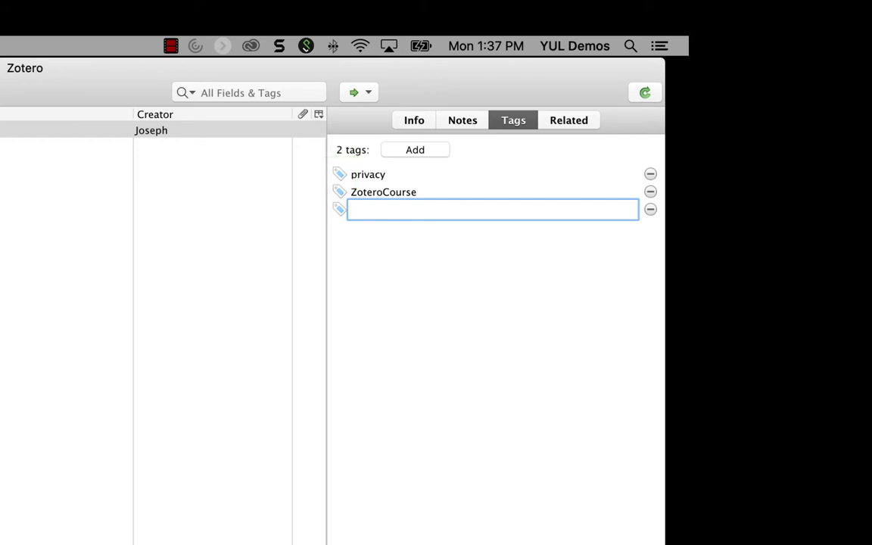
text(a)
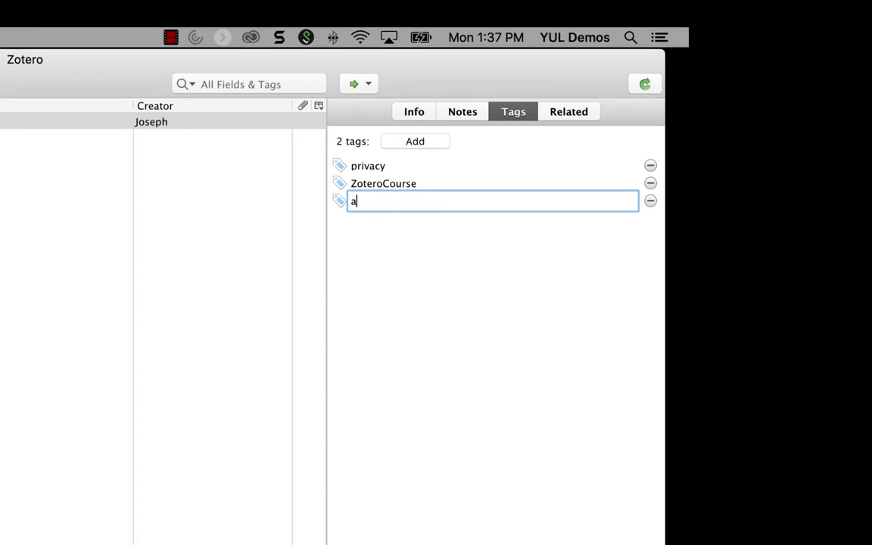
text(rtificial)
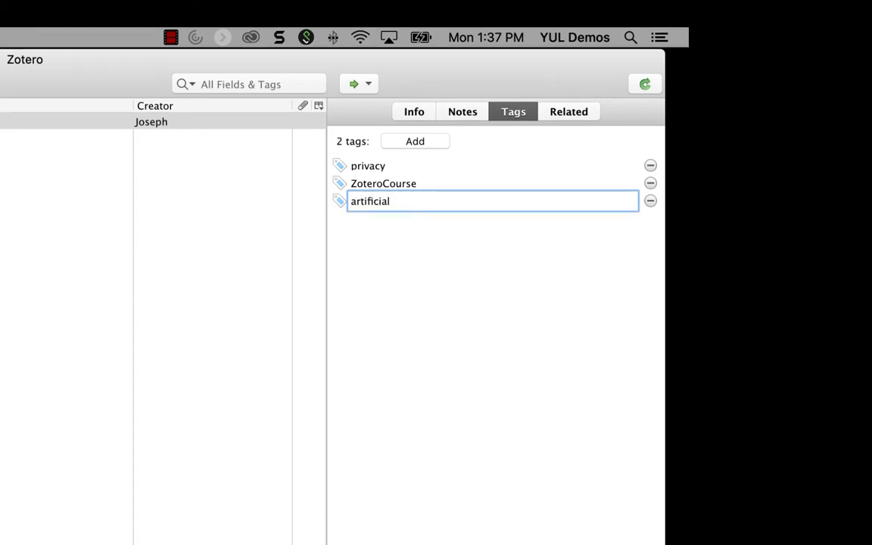
text(intelligence)
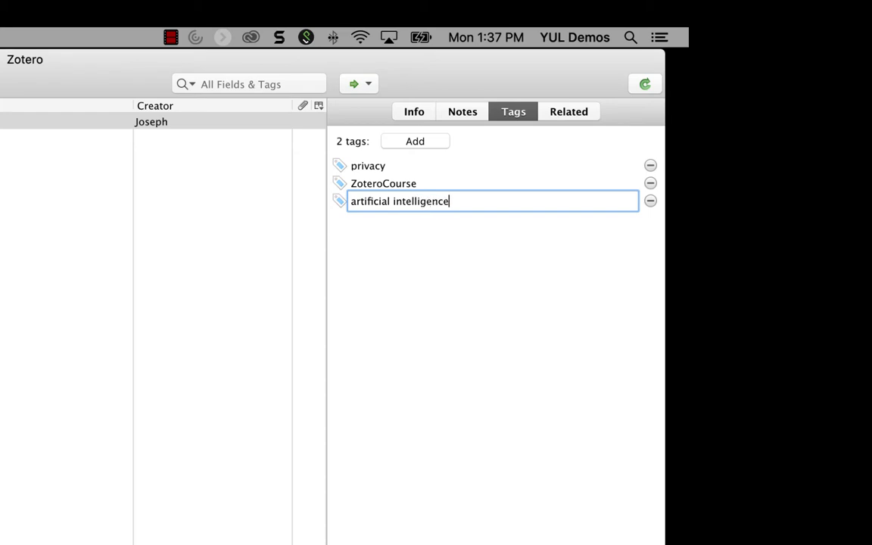
key(shift+enter)
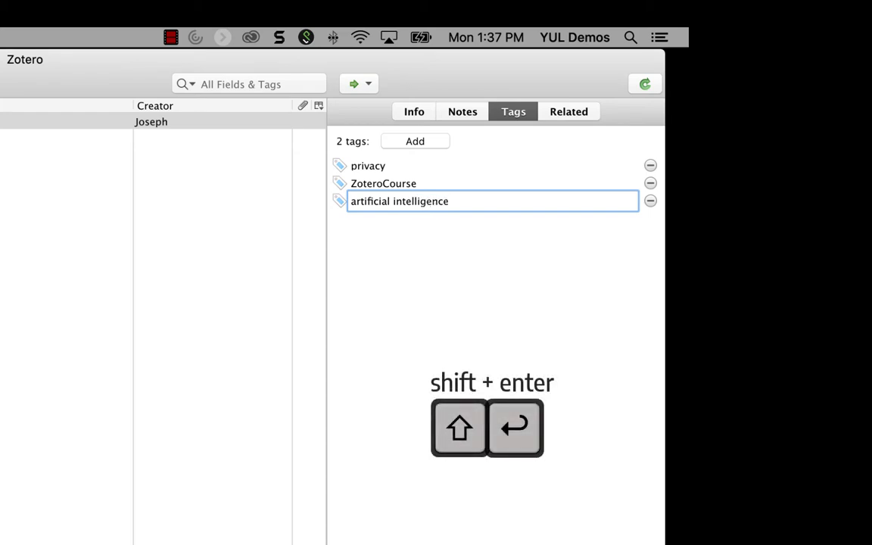
key(shift+enter)
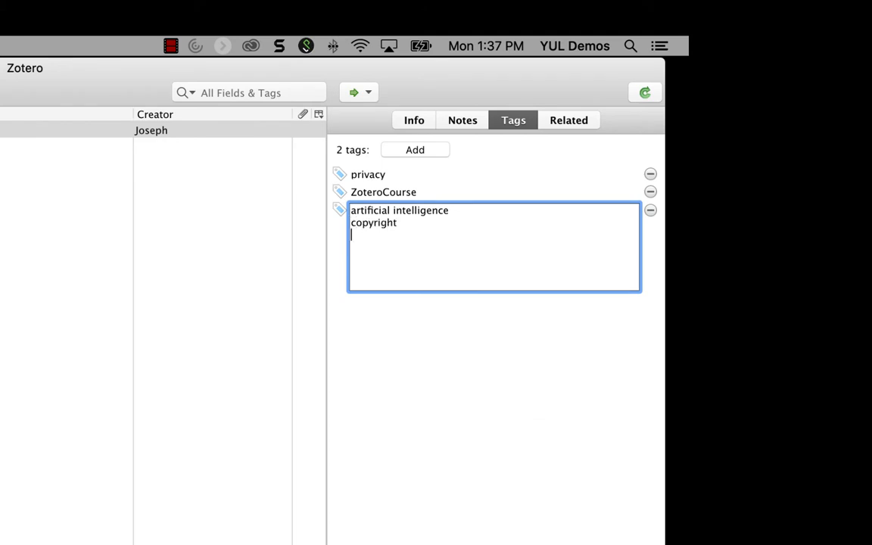
text(ethics)
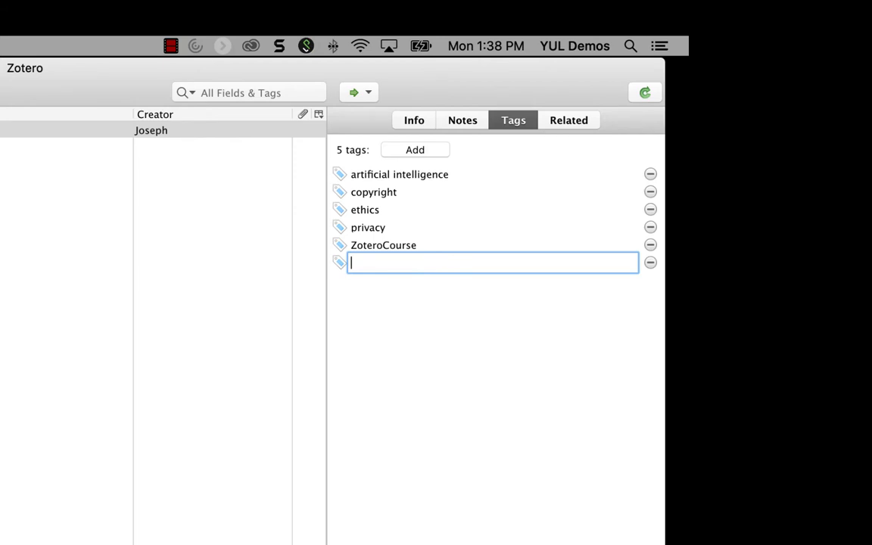
- Type 'cult' into the multi-line tag entry box
text(cult)
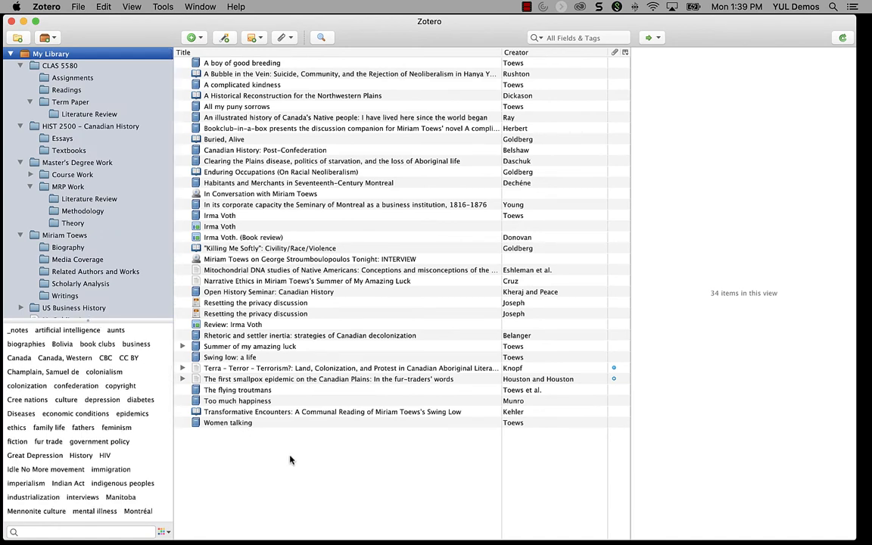
mouse_move(94, 72)
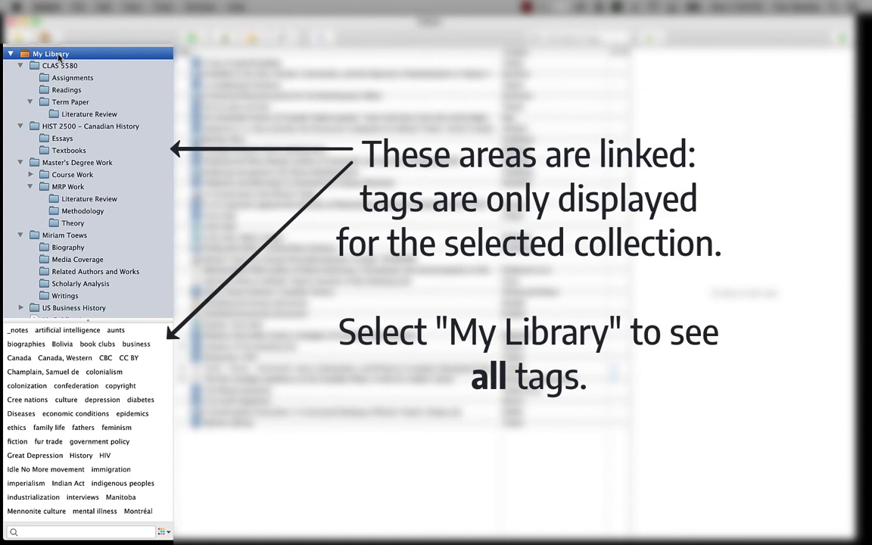
- Open the Related Authors and Works collection to see only its items' tags
click(96, 271)
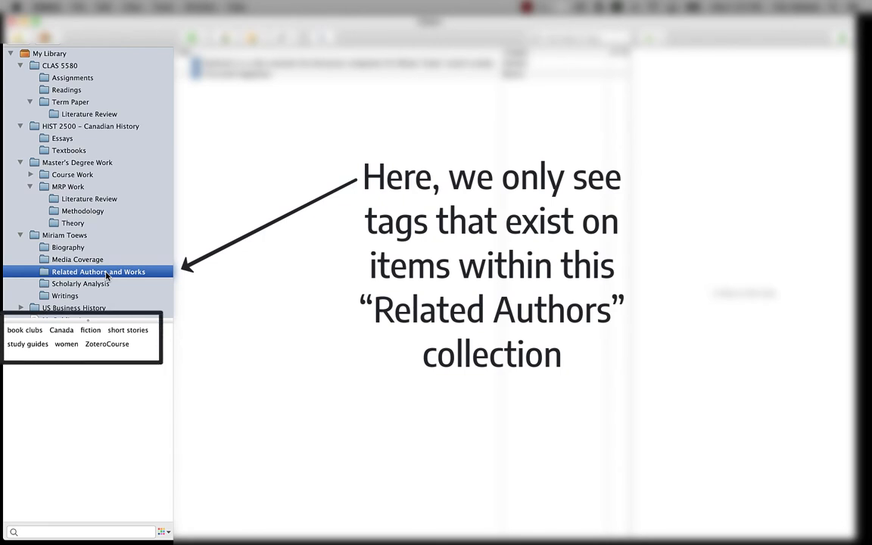
mouse_move(106, 376)
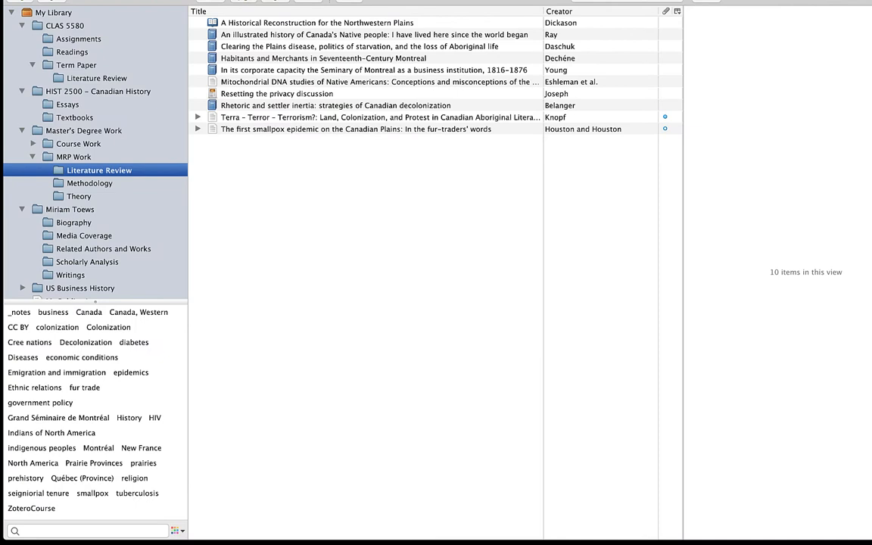
- Show My Library's full tag list, then filter by History and Québec (Province)
click(55, 13)
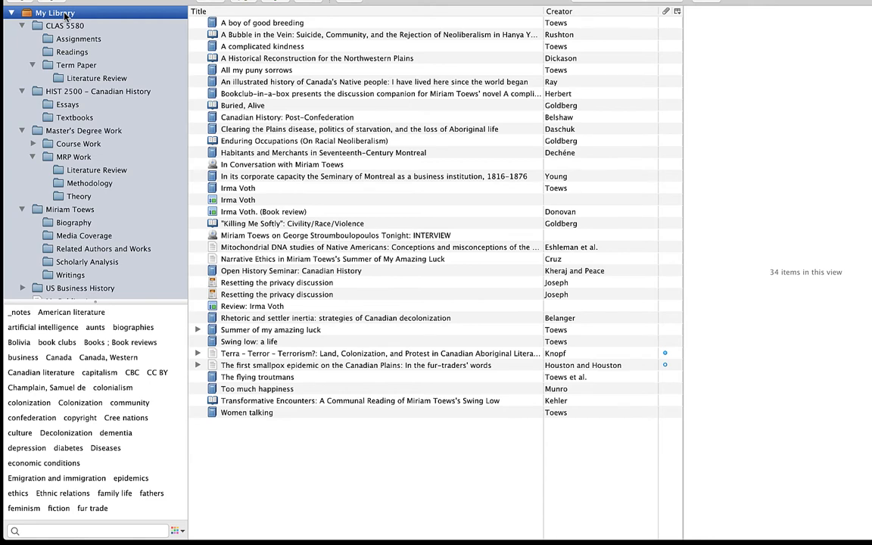
scroll(down, 3)
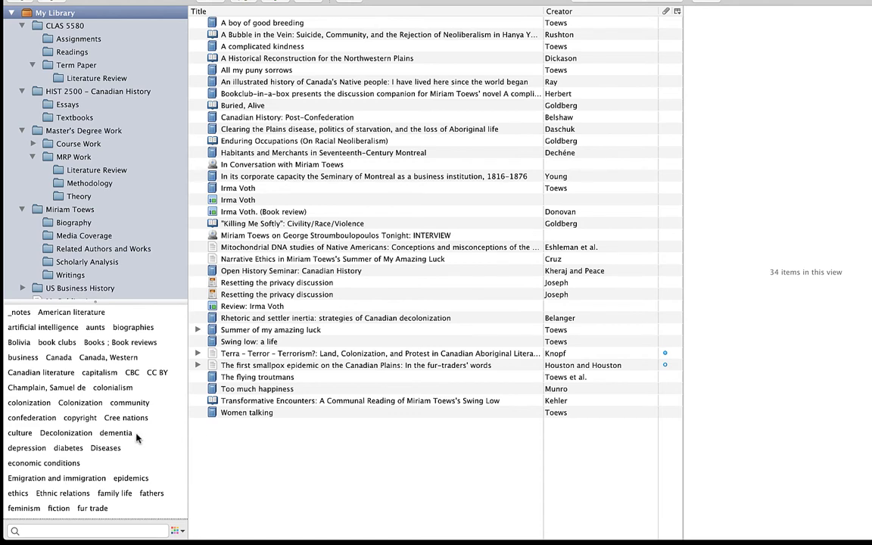
click(87, 402)
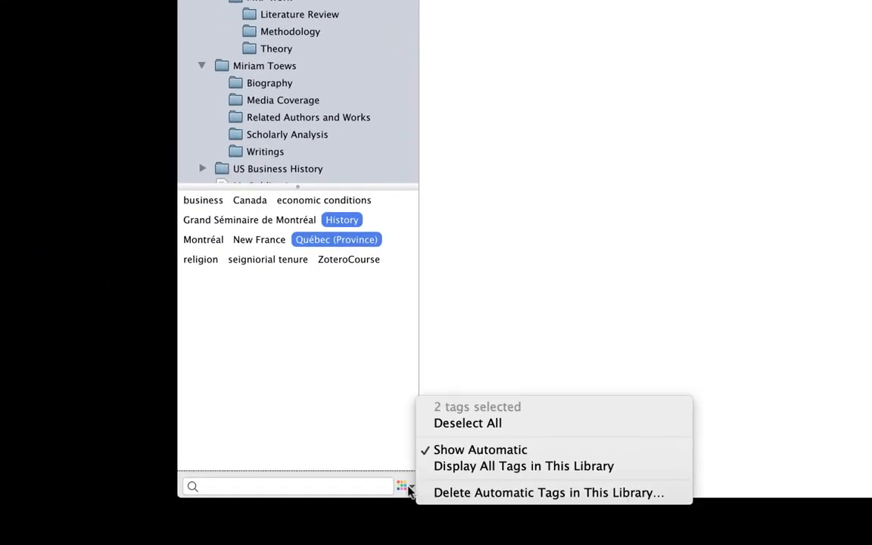
mouse_move(439, 423)
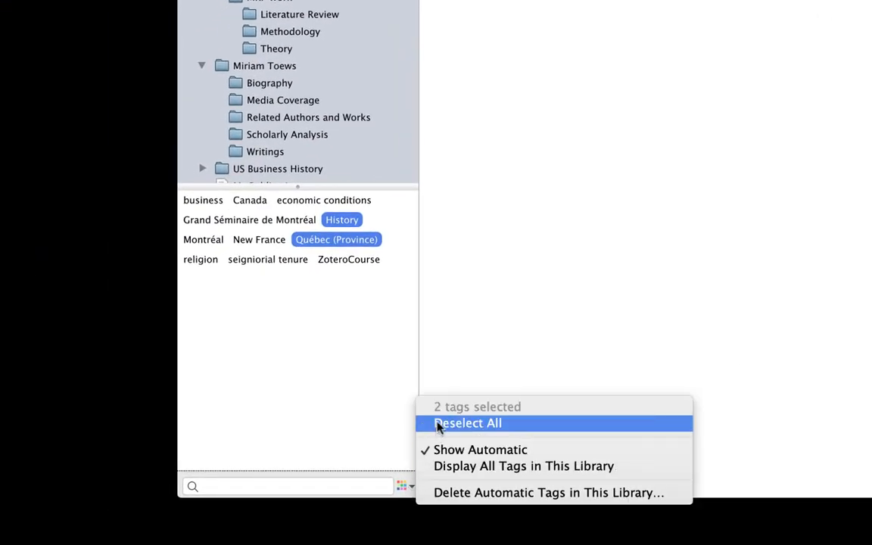
- Deselect all tag filters, then filter by the History and Montréal tags
click(467, 423)
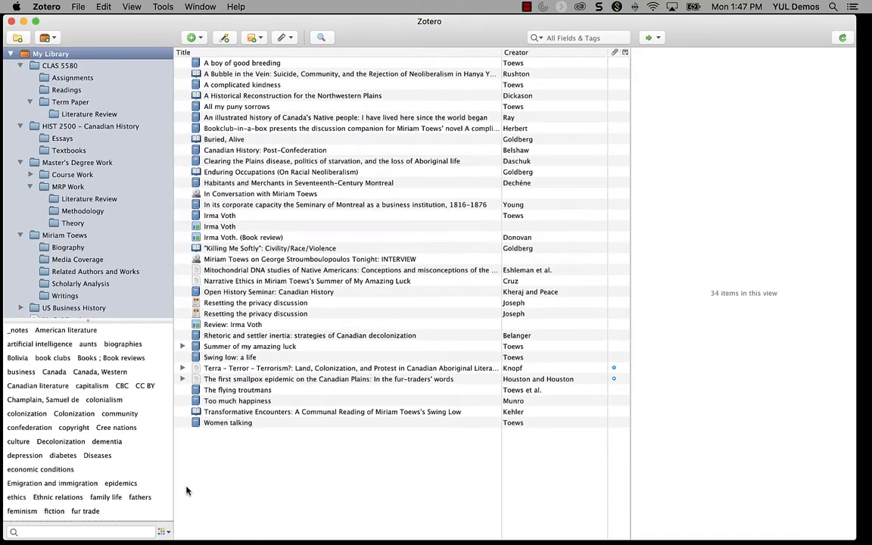
scroll(down, 3)
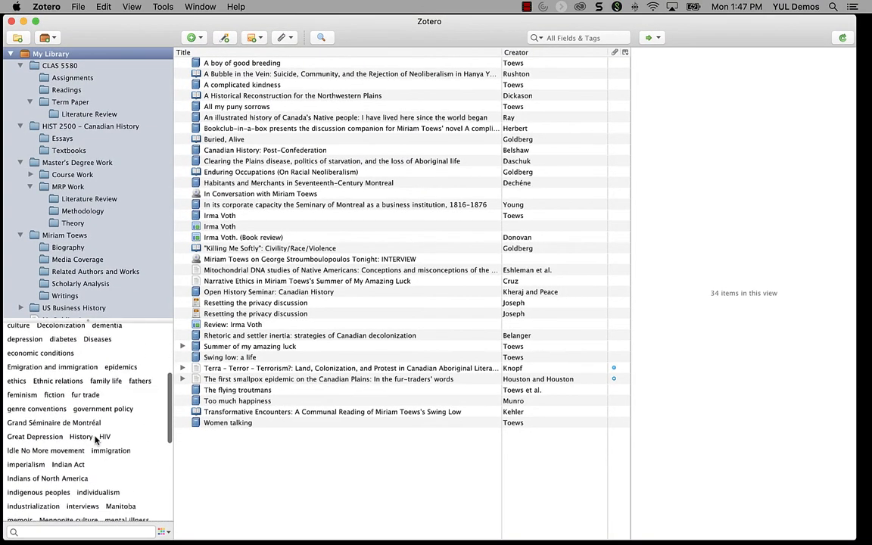
click(81, 432)
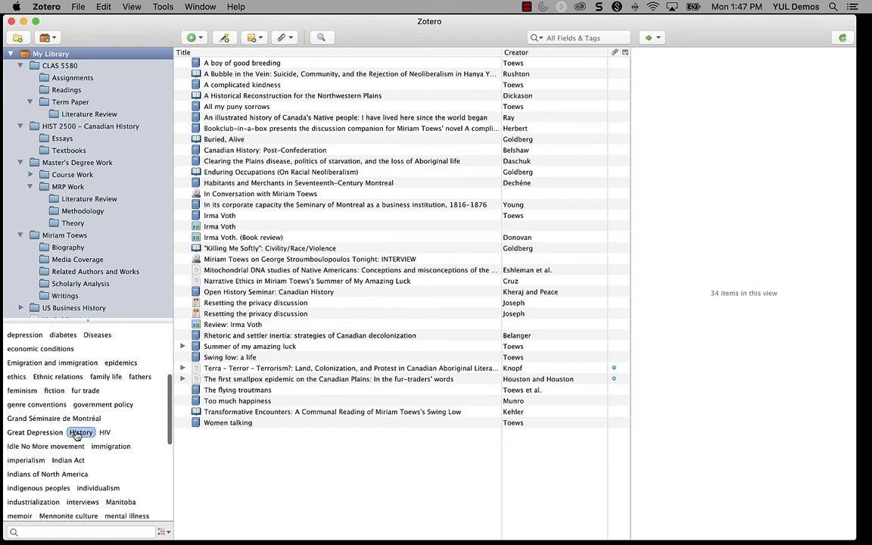
click(80, 432)
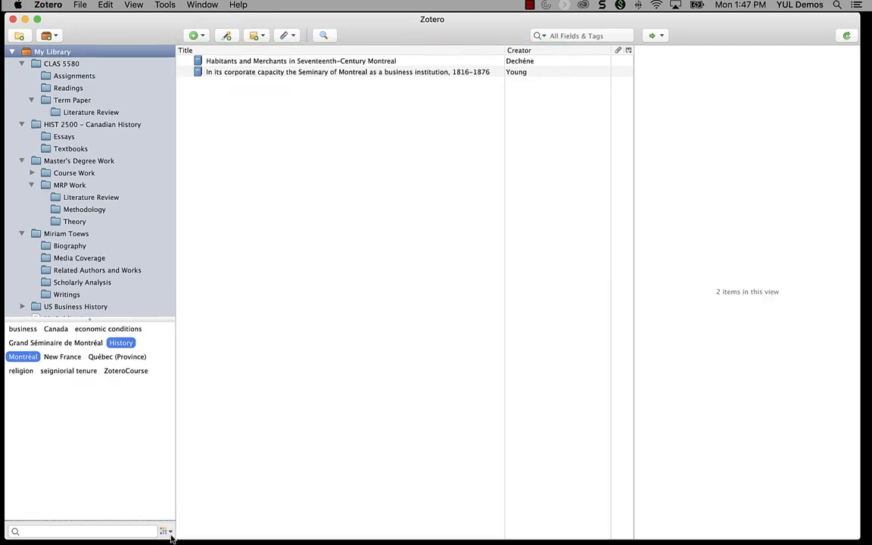
click(162, 530)
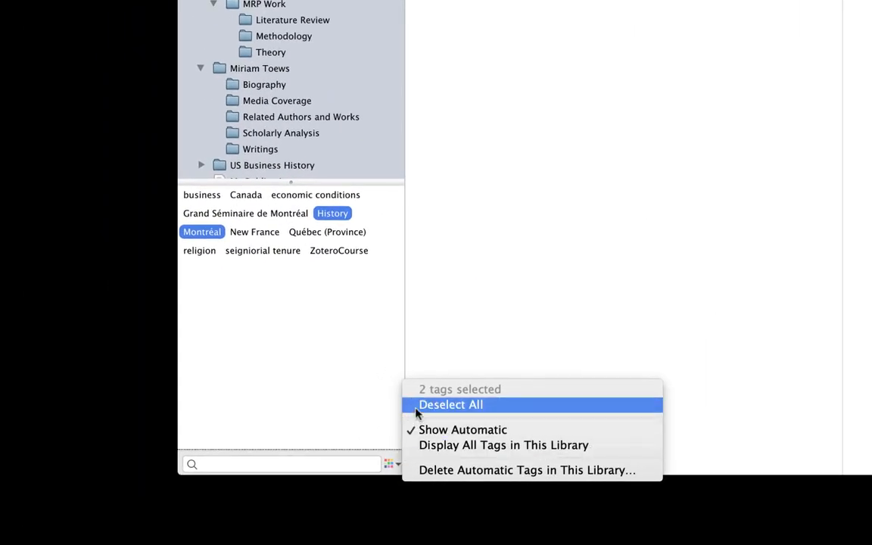
click(451, 404)
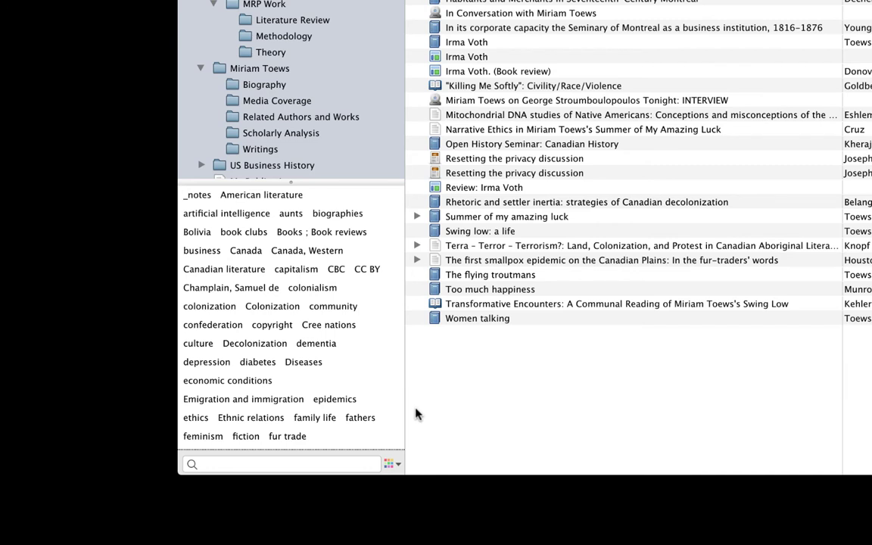
click(281, 465)
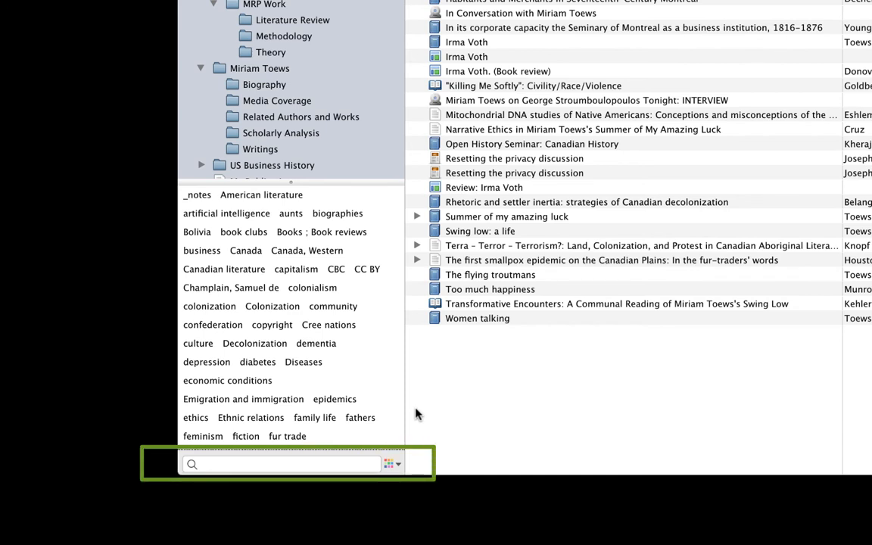
click(281, 465)
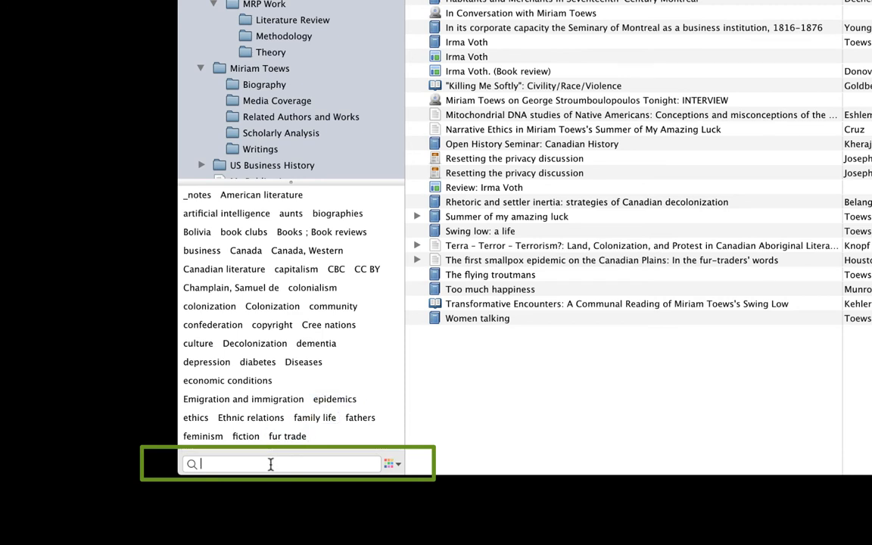
text(indi)
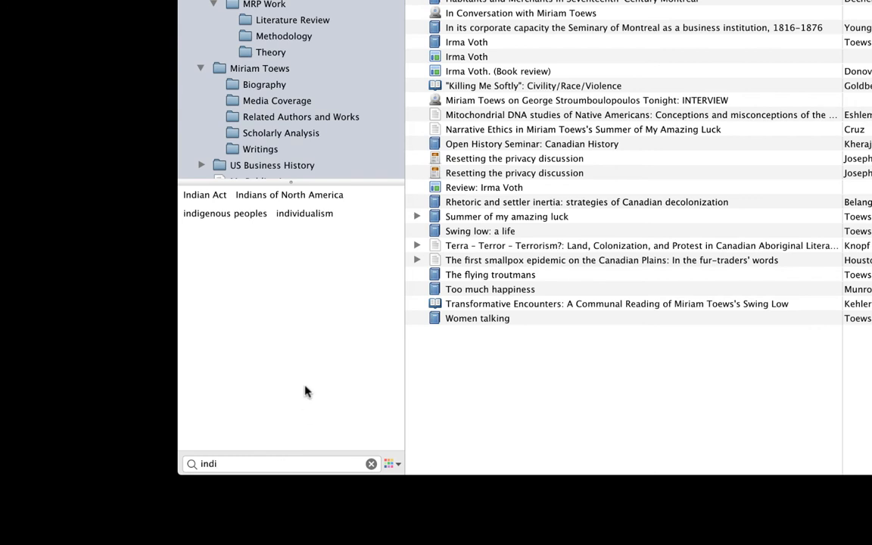
click(224, 212)
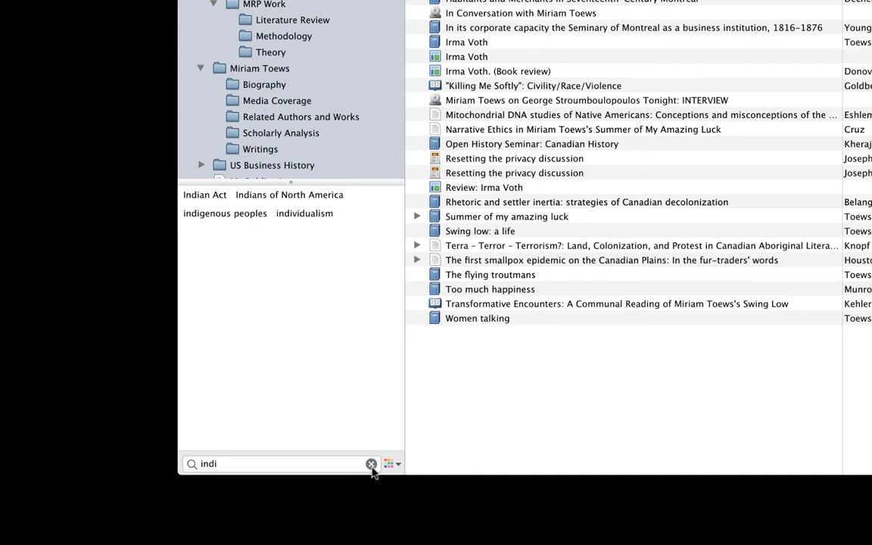
click(368, 464)
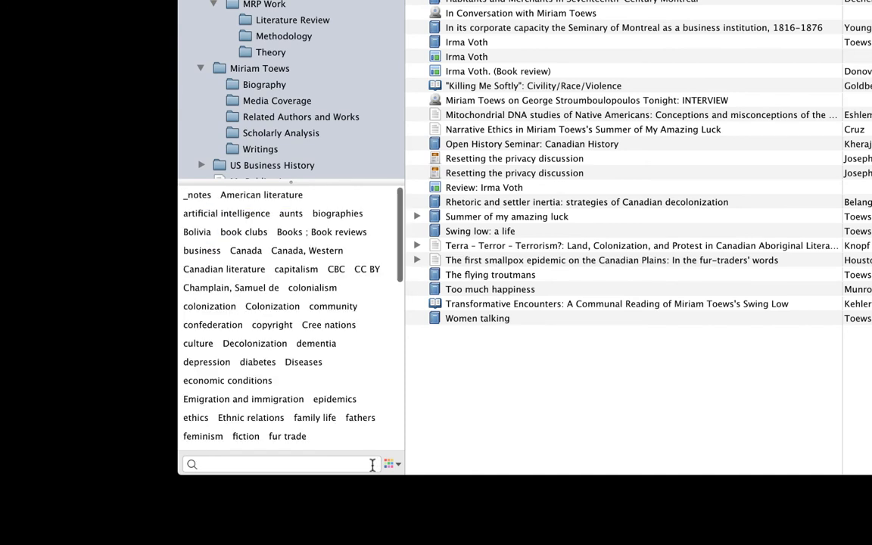
click(273, 465)
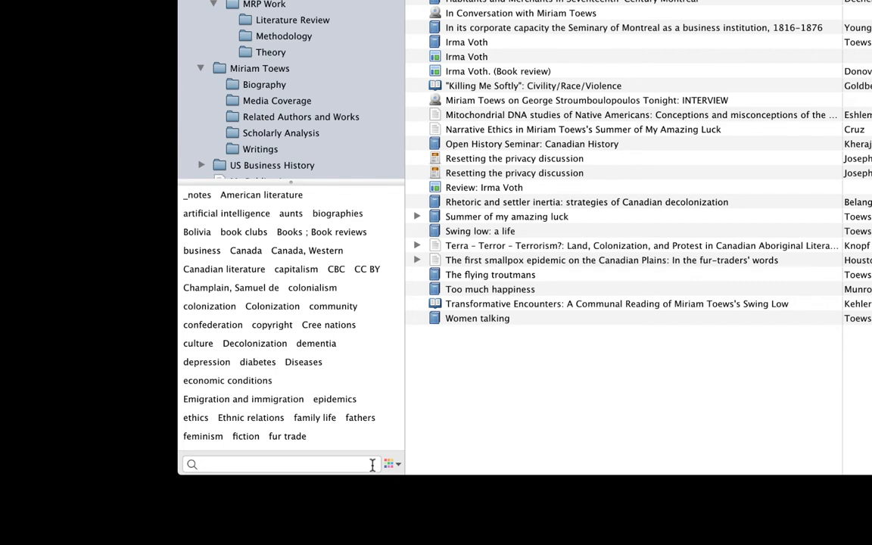
click(392, 464)
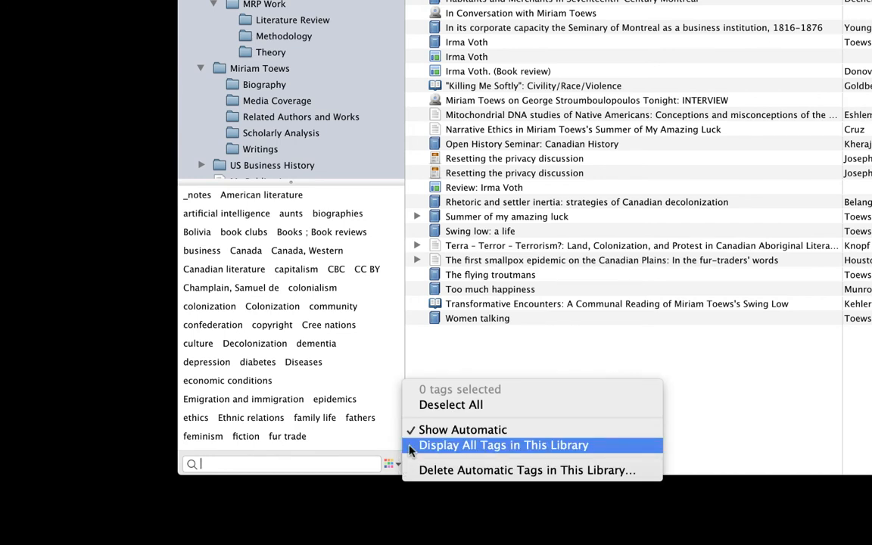
- Turn on Display All Tags in This Library in the tag selector
click(505, 445)
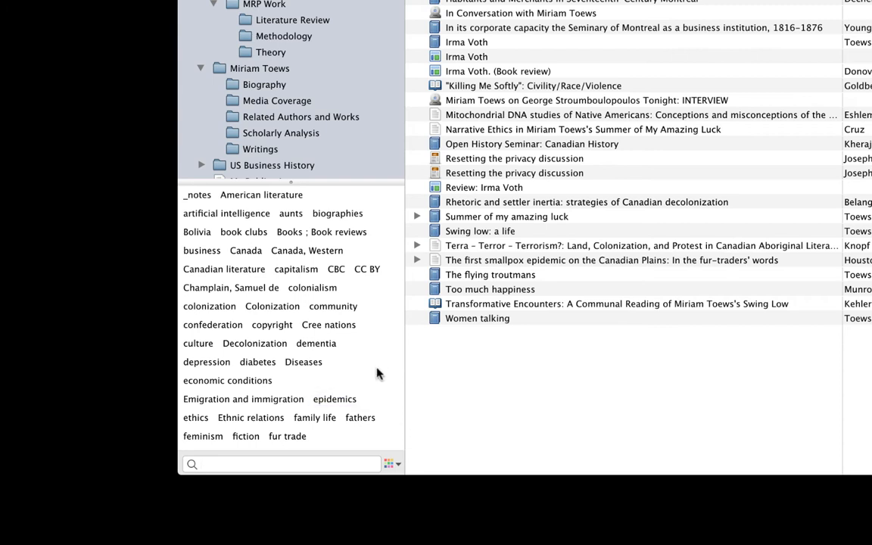
scroll(down, 3)
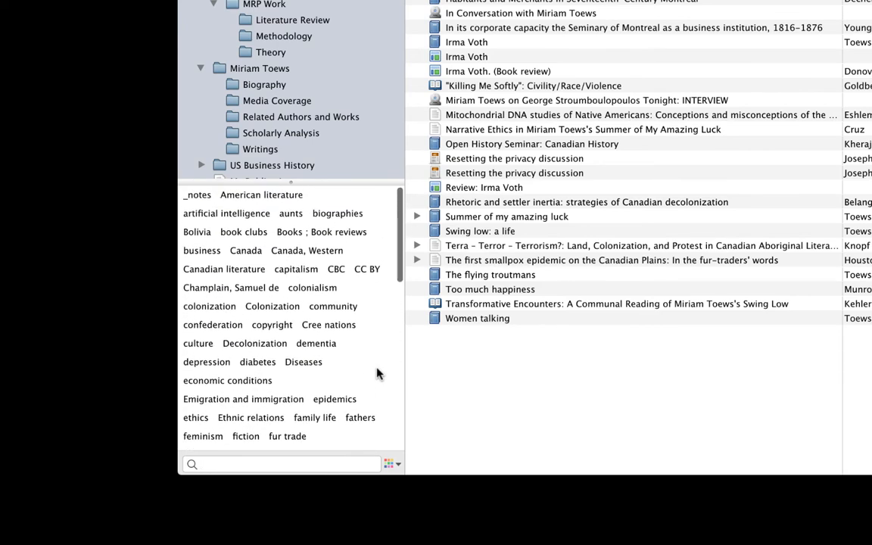
click(280, 464)
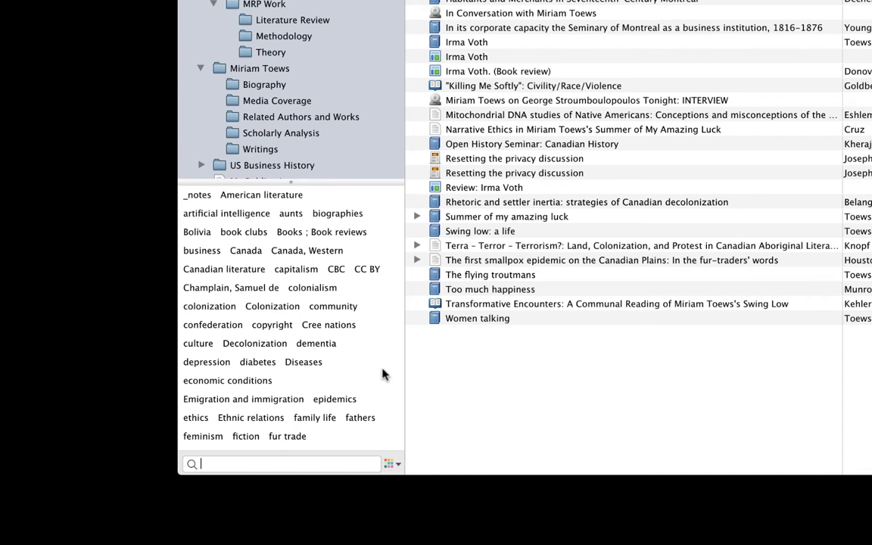
- Open the Writings collection and filter it by the fiction tag, leaving six Toews items
click(261, 149)
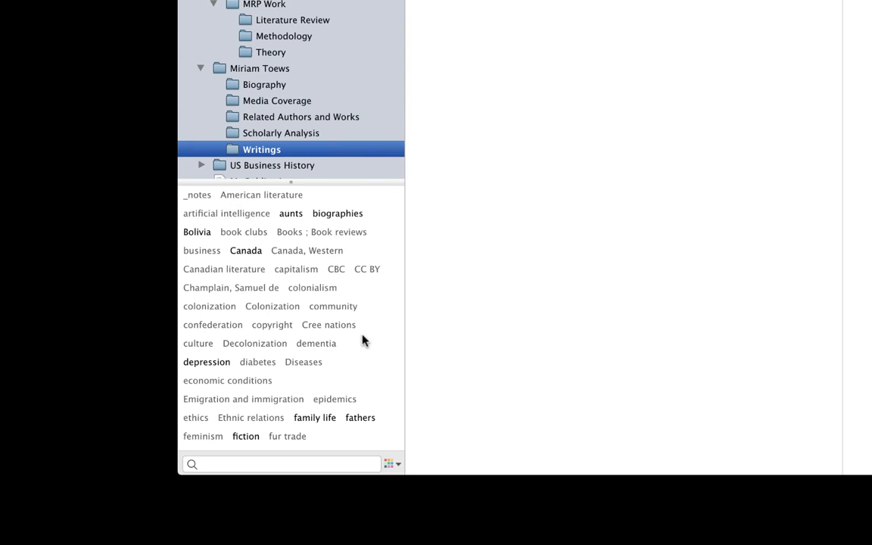
click(245, 436)
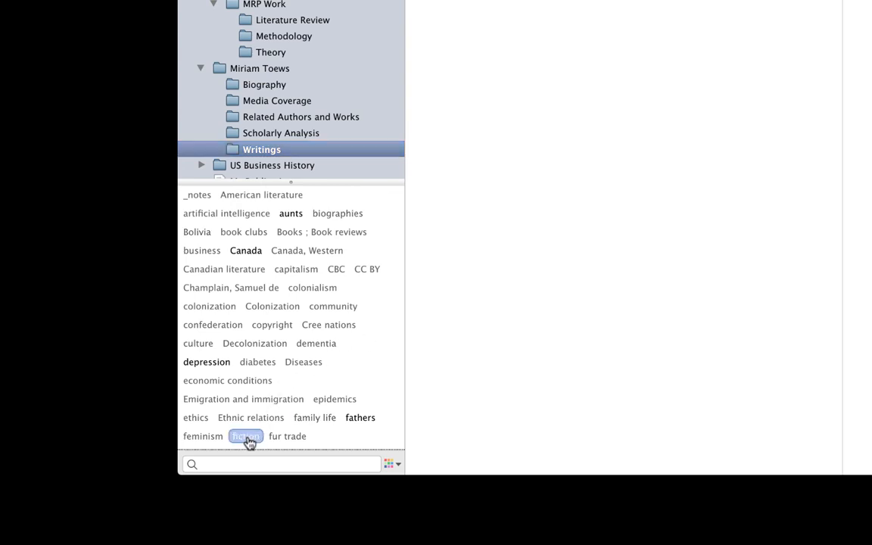
click(246, 436)
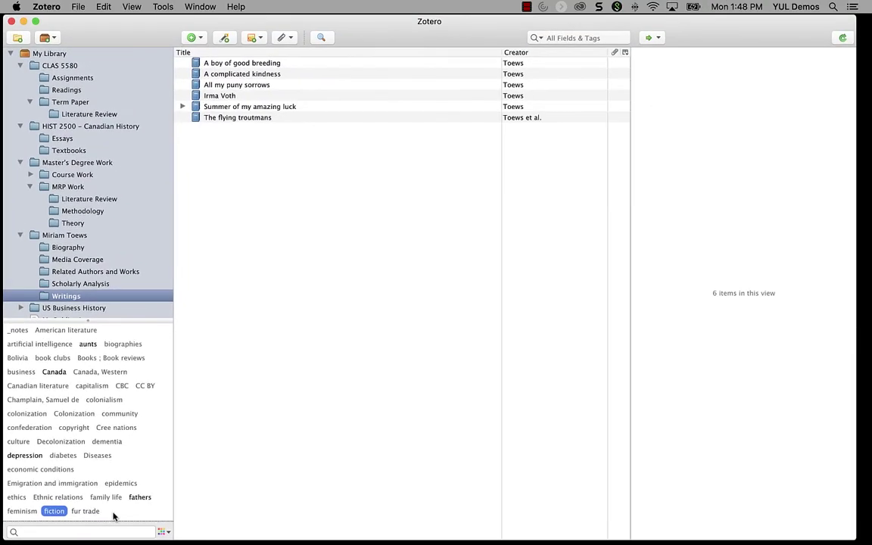
mouse_move(116, 514)
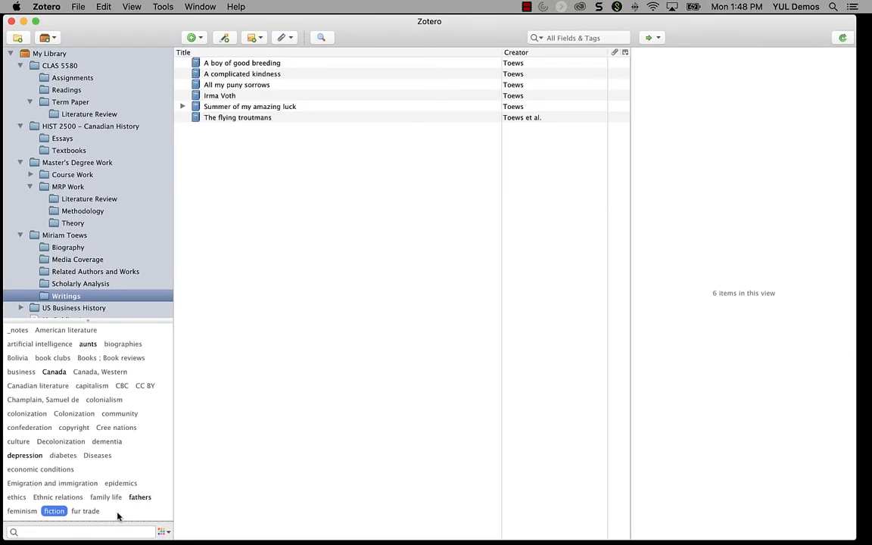
scroll(down, 3)
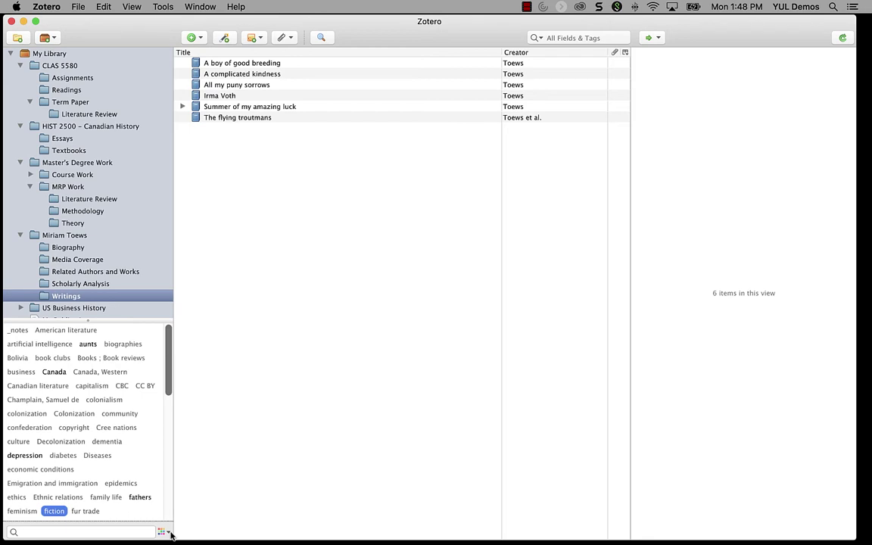
- Deselect the fiction filter and uncheck Display All Tags in This Library
click(160, 531)
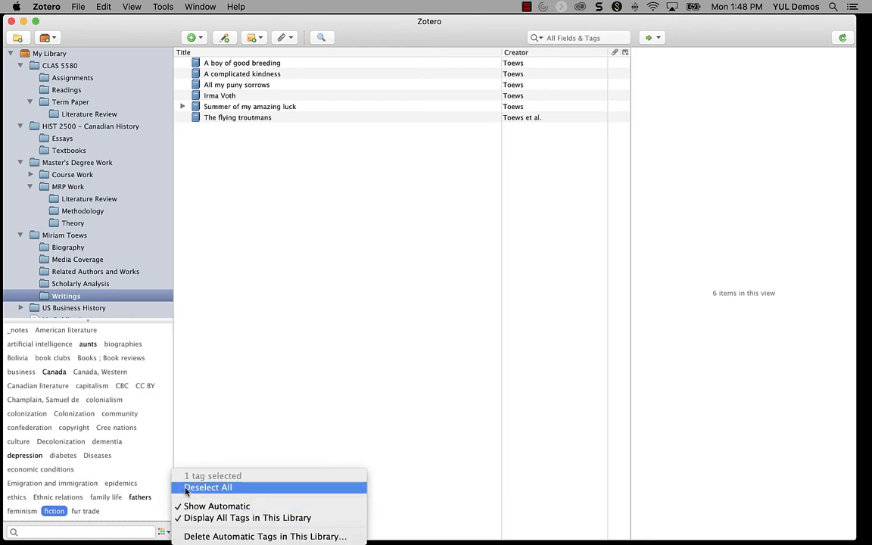
click(208, 489)
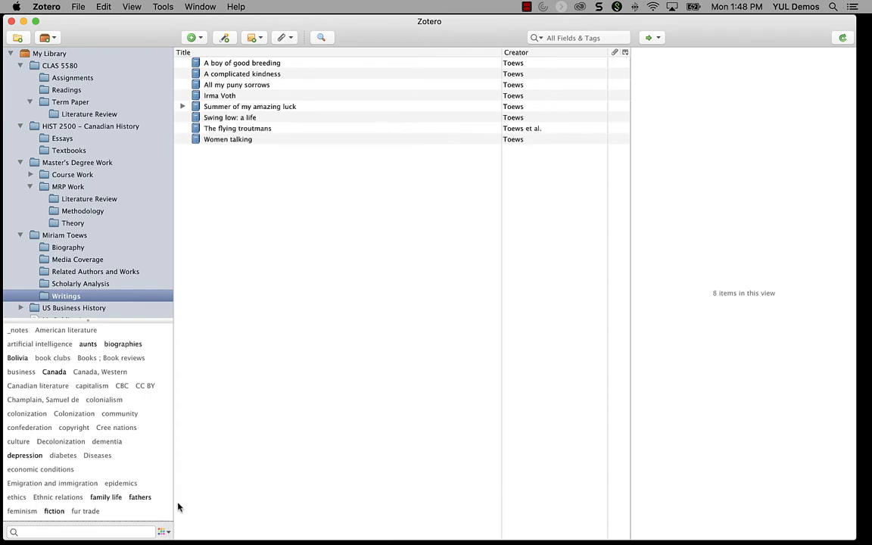
click(160, 533)
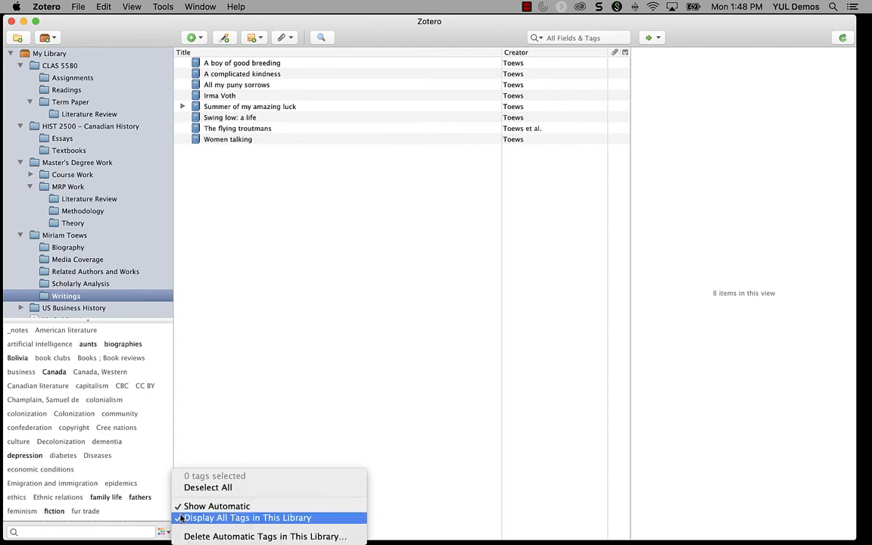
click(220, 505)
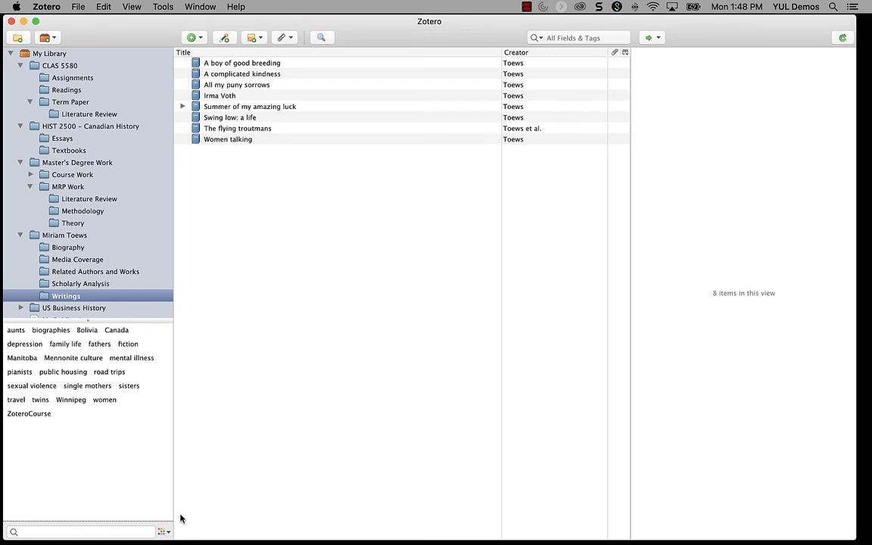
mouse_move(230, 330)
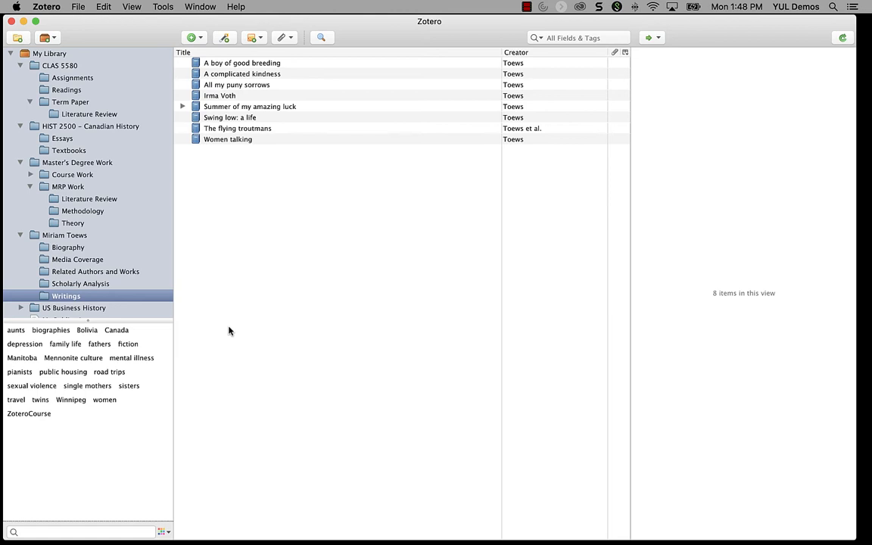
mouse_move(225, 144)
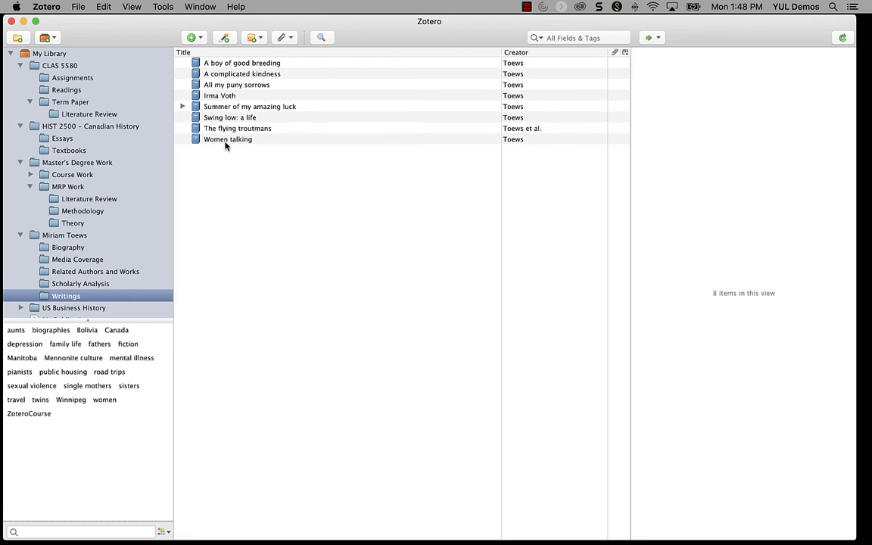
- Select Women talking, view its Tags tab, and apply the fiction tag to it
click(227, 139)
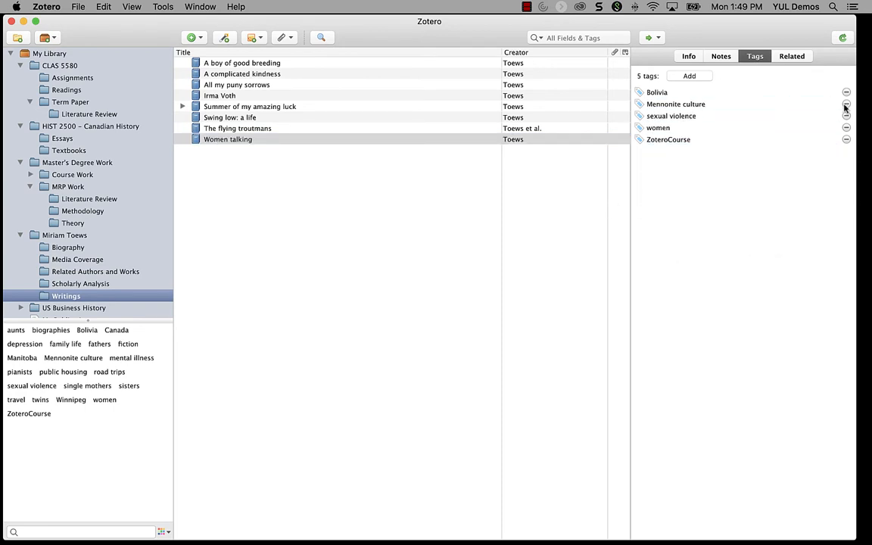
click(227, 139)
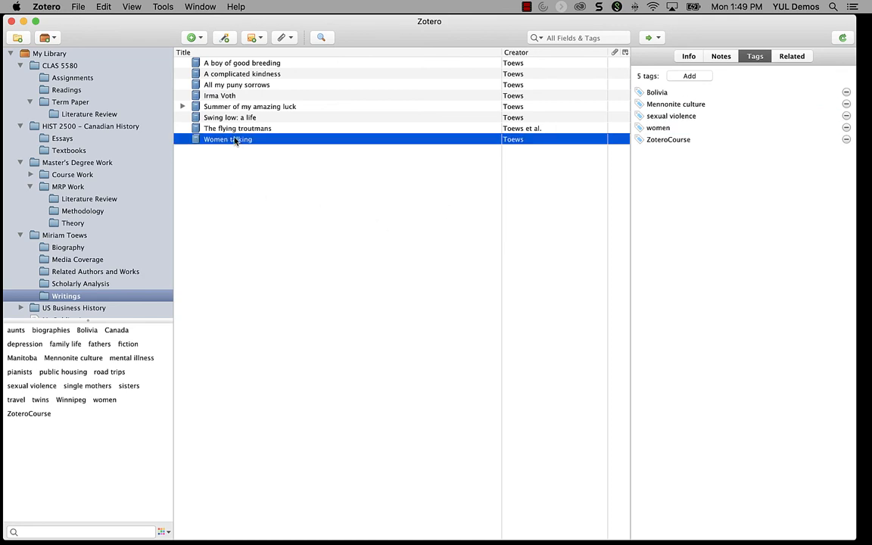
click(127, 344)
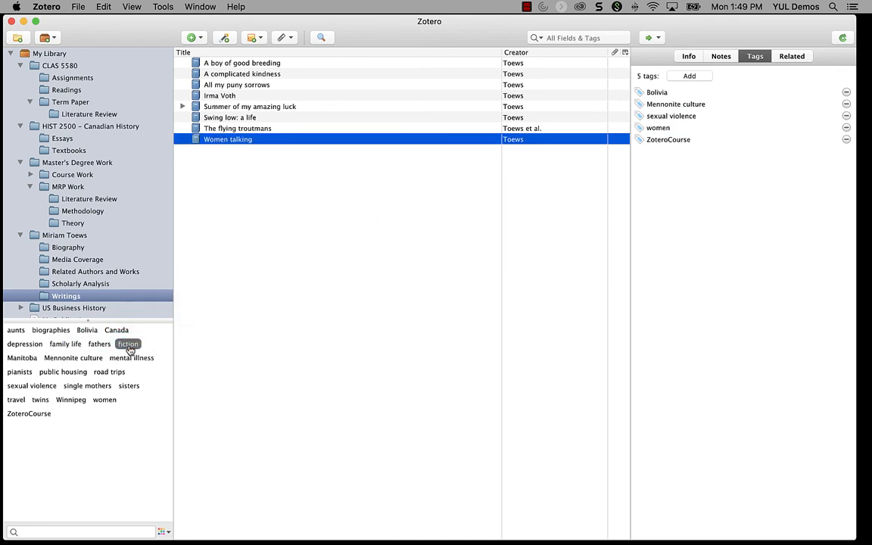
click(127, 344)
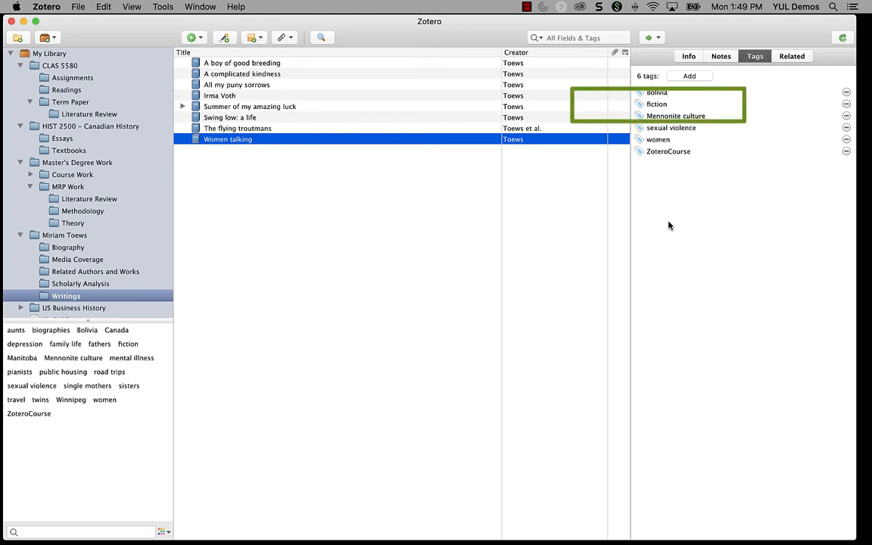
click(52, 68)
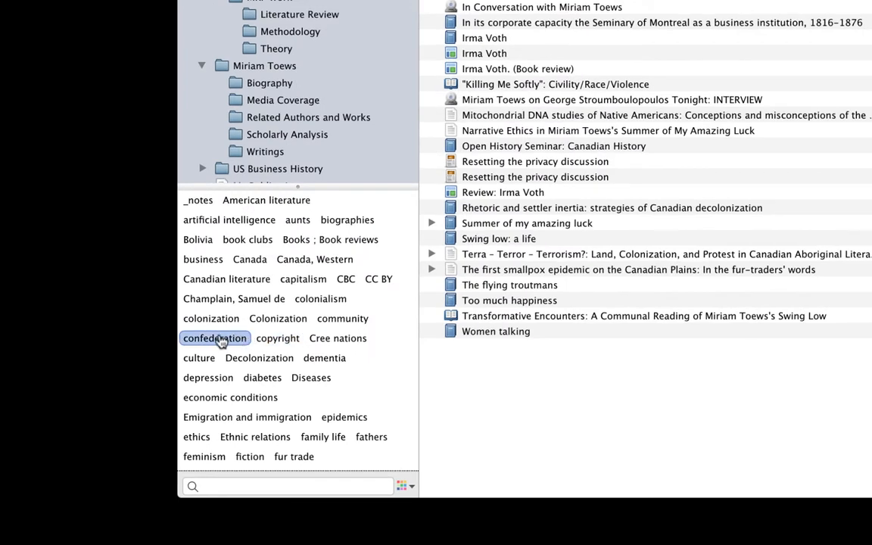
- Assign the confederation tag a purple colour
right_click(215, 339)
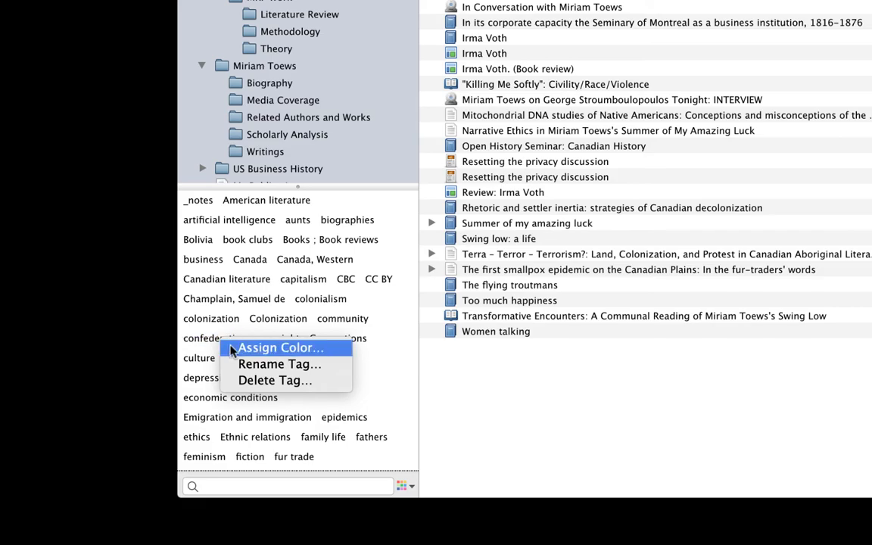
click(281, 348)
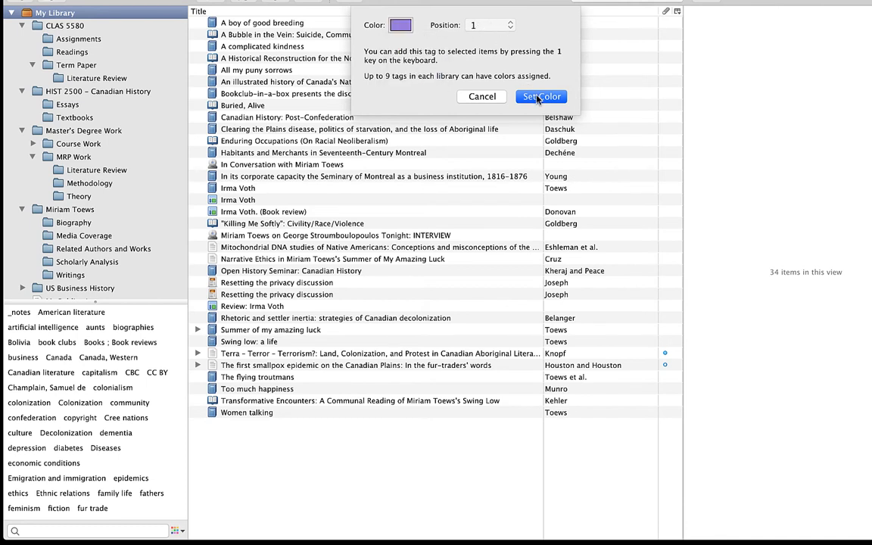
click(542, 96)
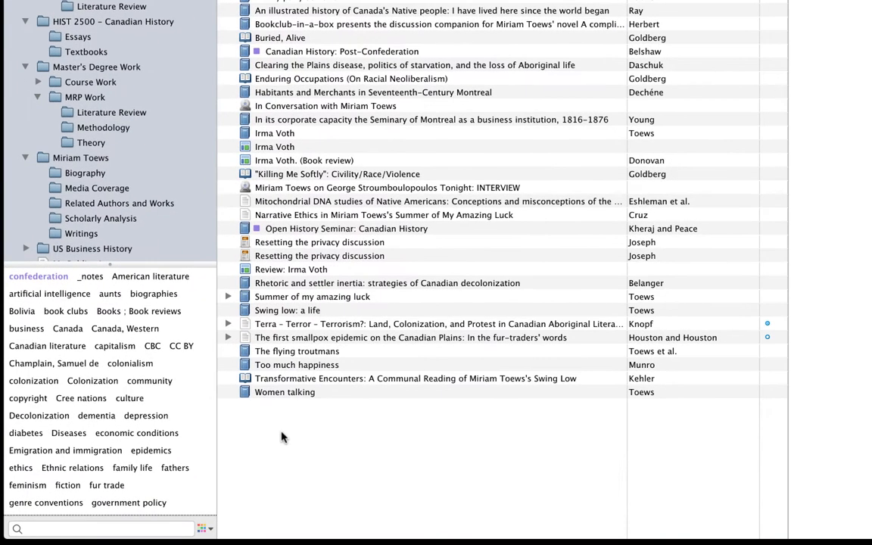
click(39, 276)
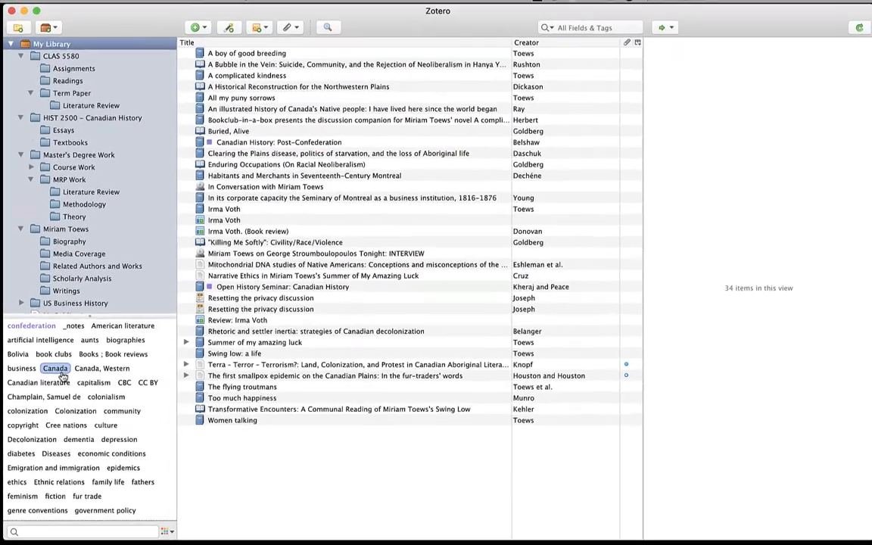
- Assign the Canada tag the colour blue
right_click(56, 370)
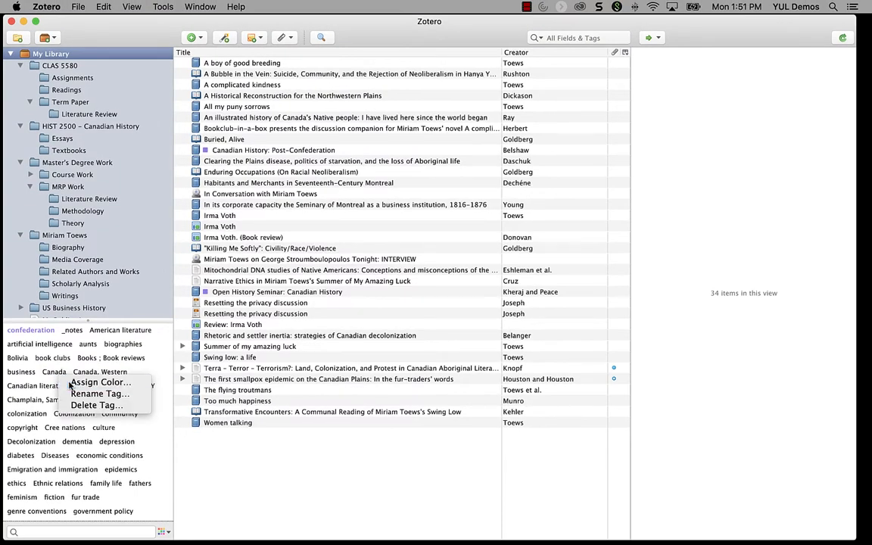
click(102, 382)
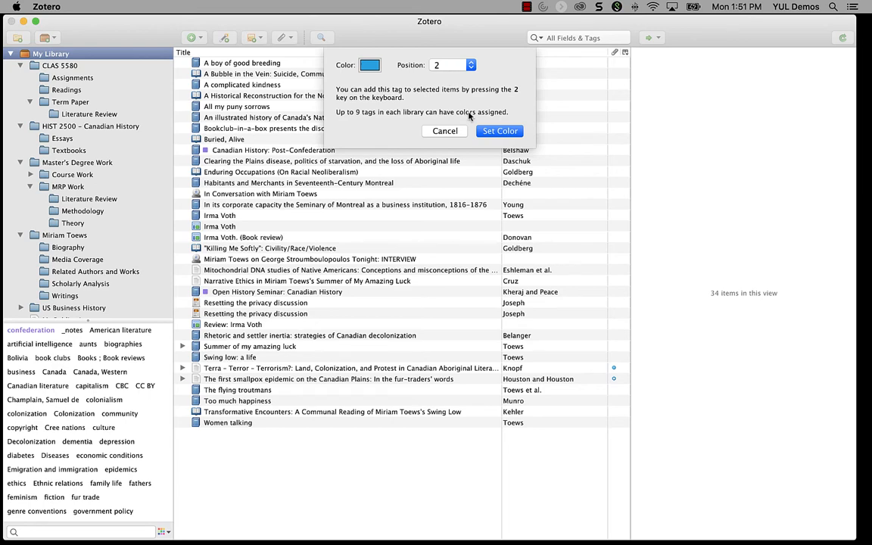
click(499, 131)
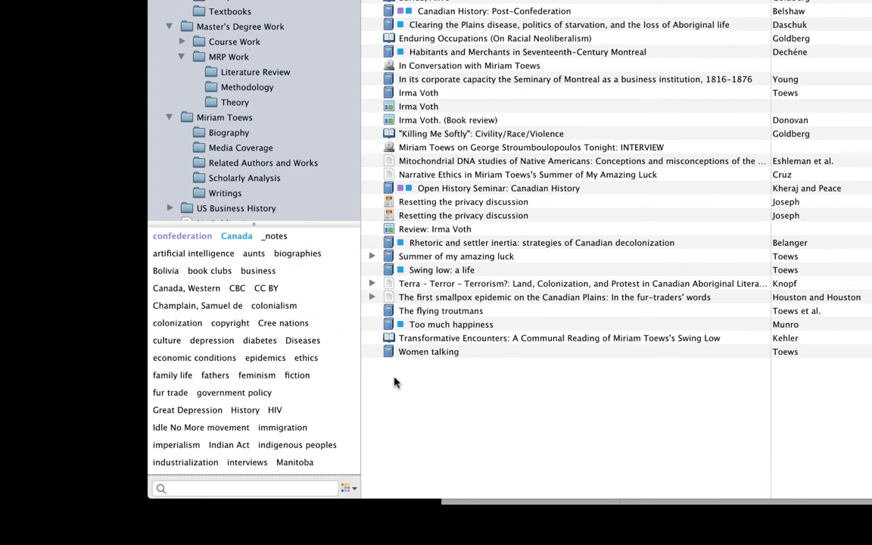
mouse_move(404, 379)
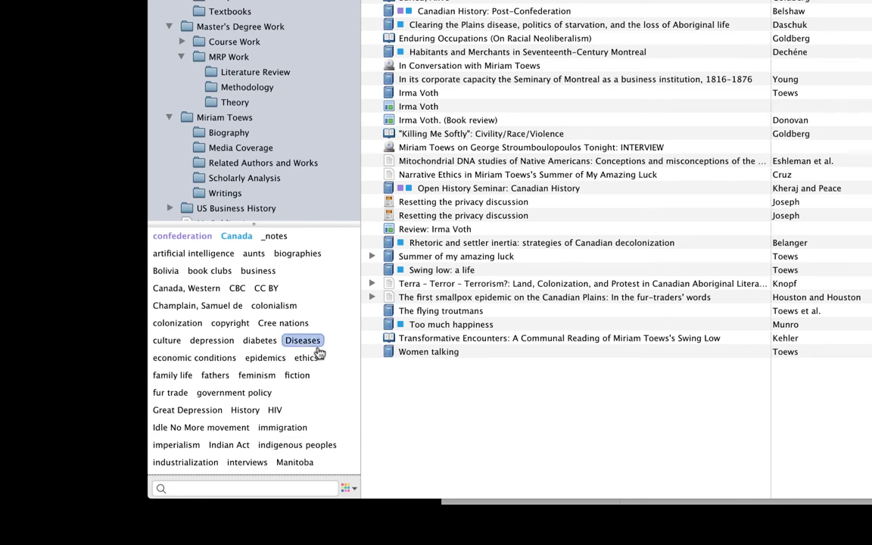
click(197, 305)
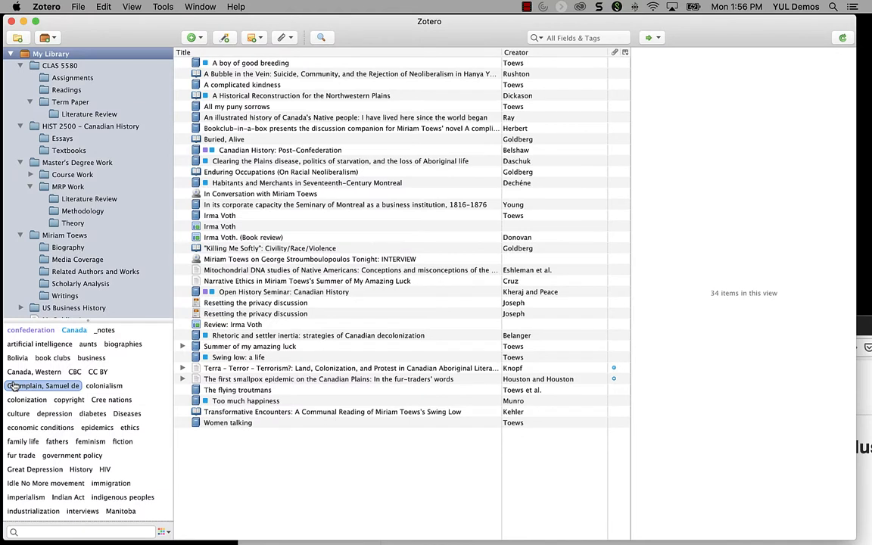
- Rename the colonization tag to 'colonialism', merging it into the existing tag
right_click(27, 400)
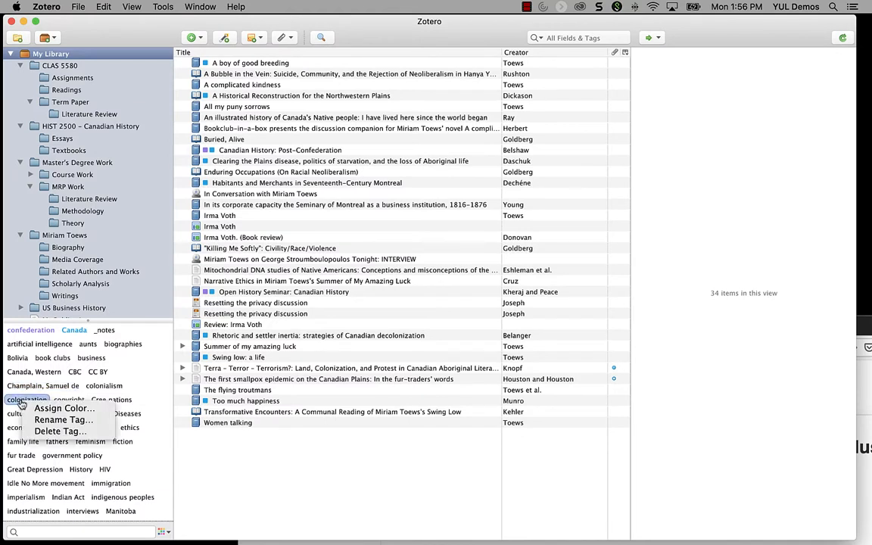
click(60, 418)
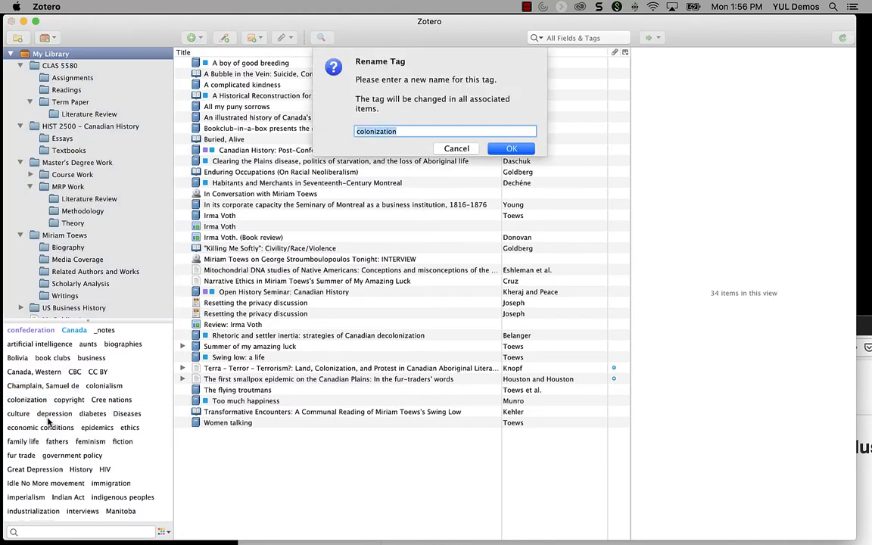
text(colonialis)
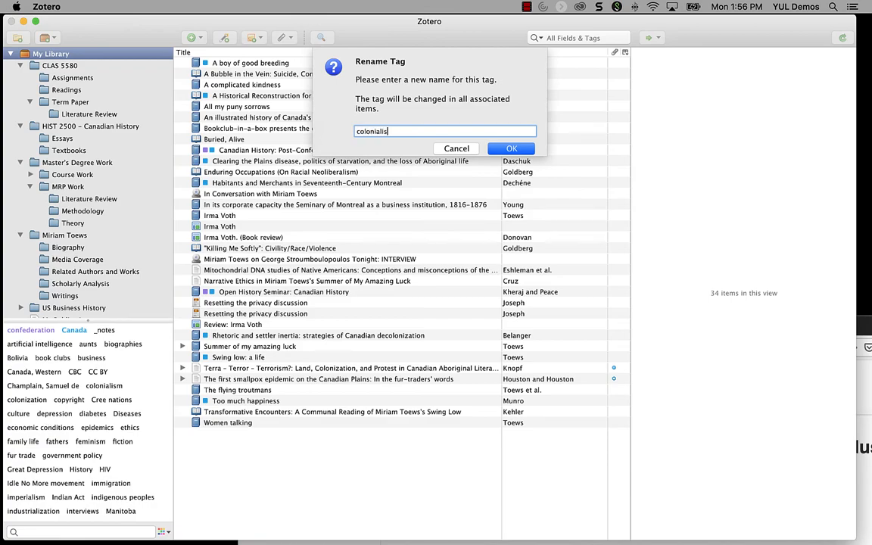
text(m)
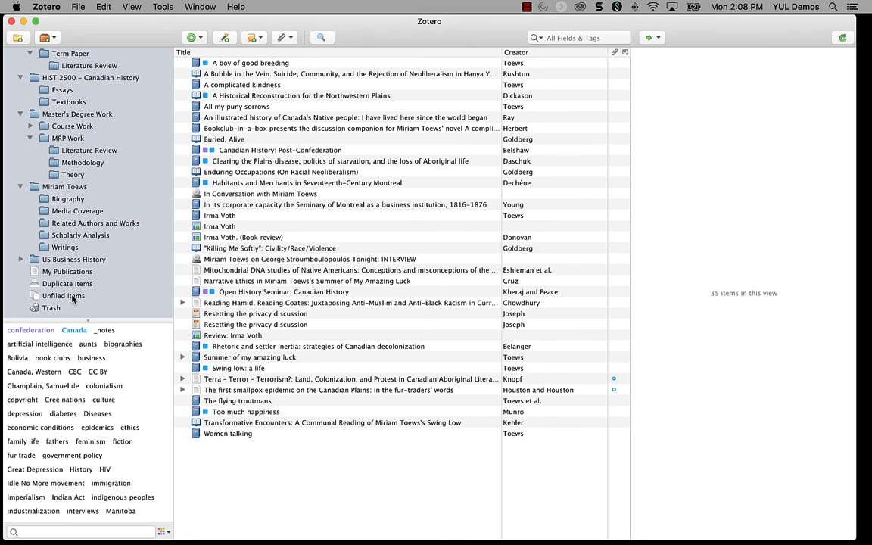
- Show the Reading Hamid article in Unfiled Items and view its Tags tab
click(63, 296)
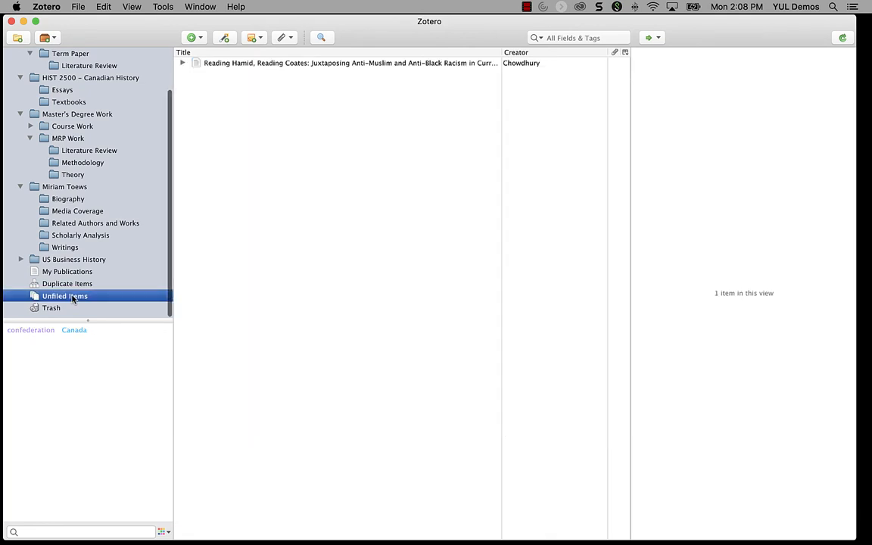
click(348, 63)
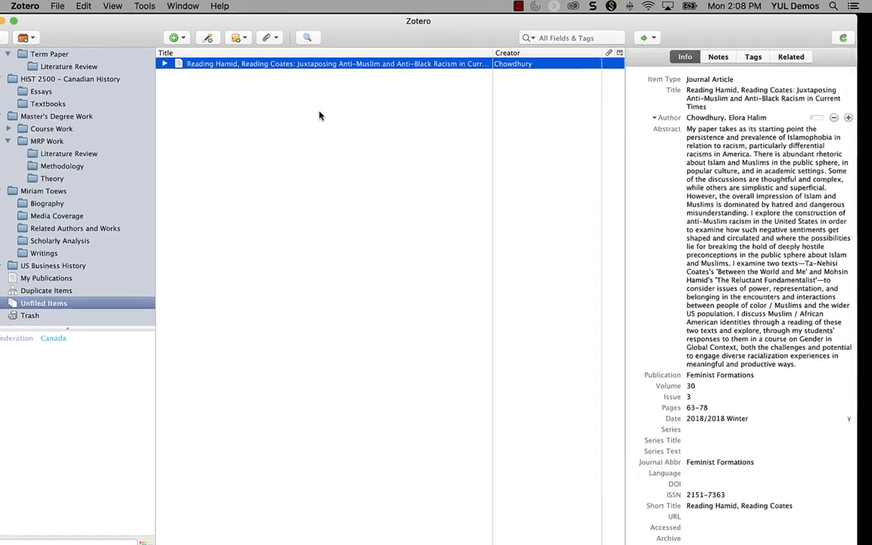
click(752, 57)
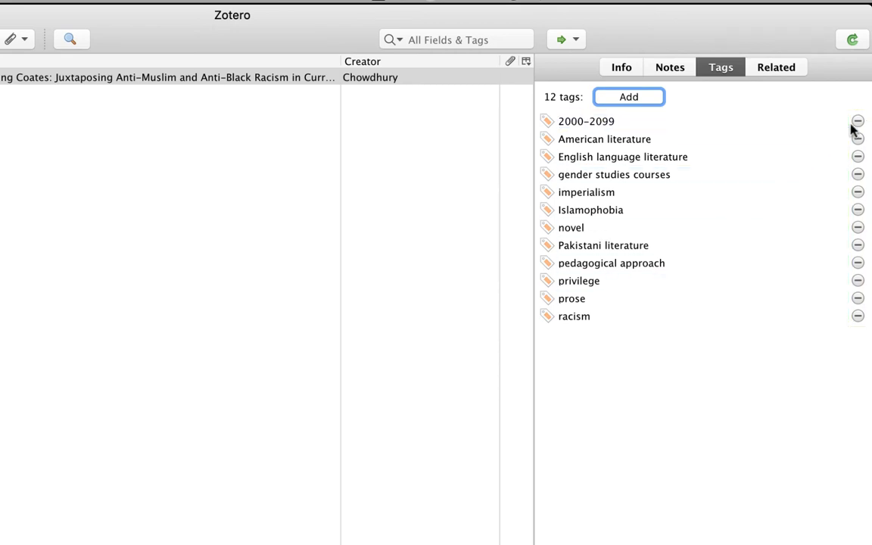
- Delete the article's 2000-2099 tag and rename 'gender studies courses' to 'gender studies'
click(858, 121)
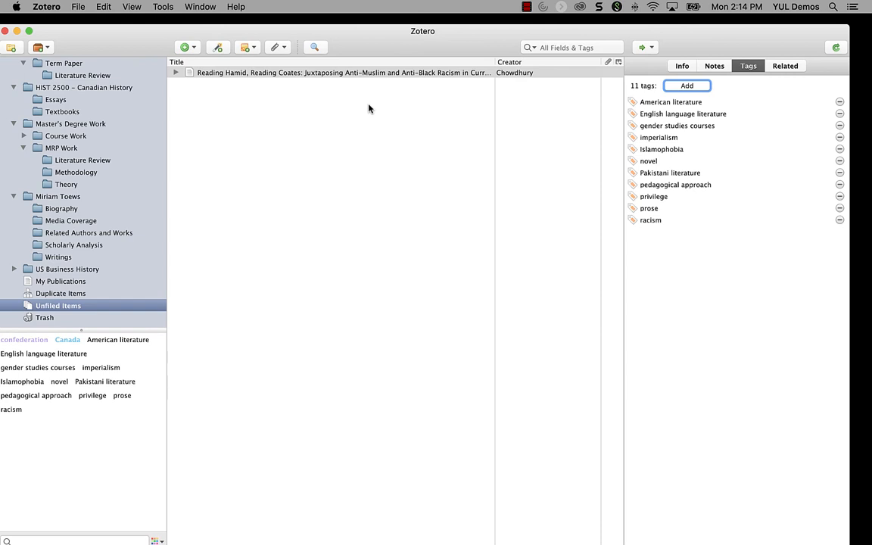
click(39, 368)
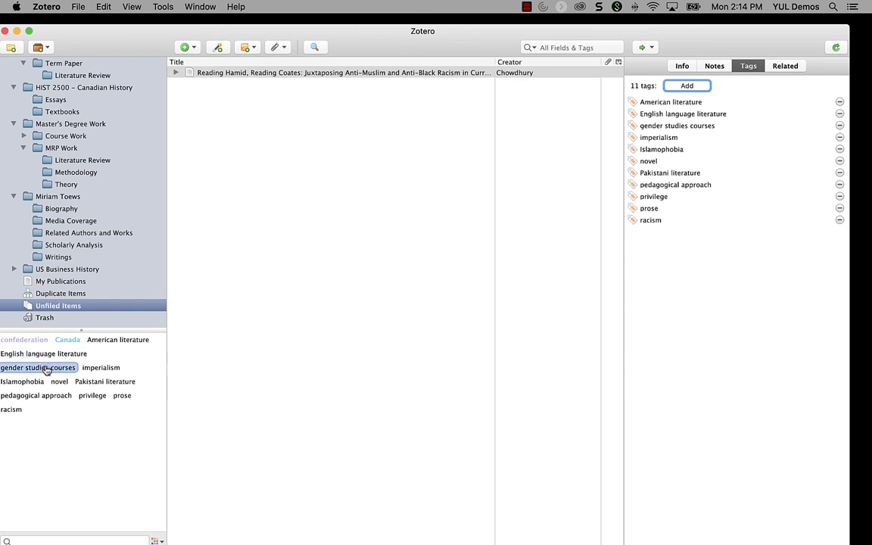
double_click(38, 367)
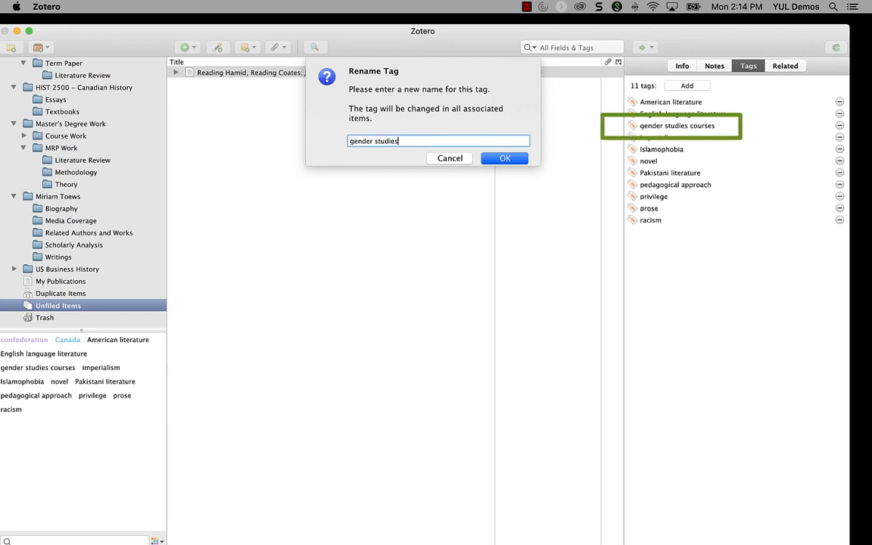
click(504, 158)
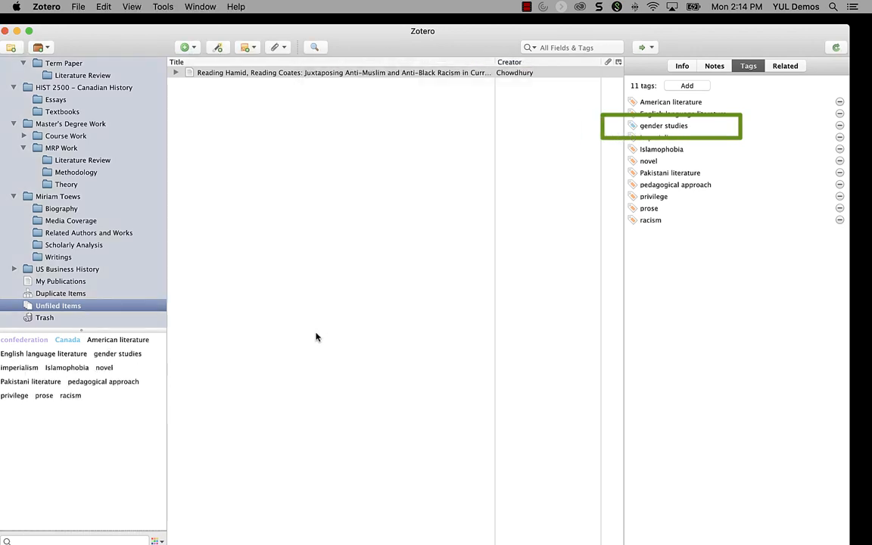
mouse_move(724, 282)
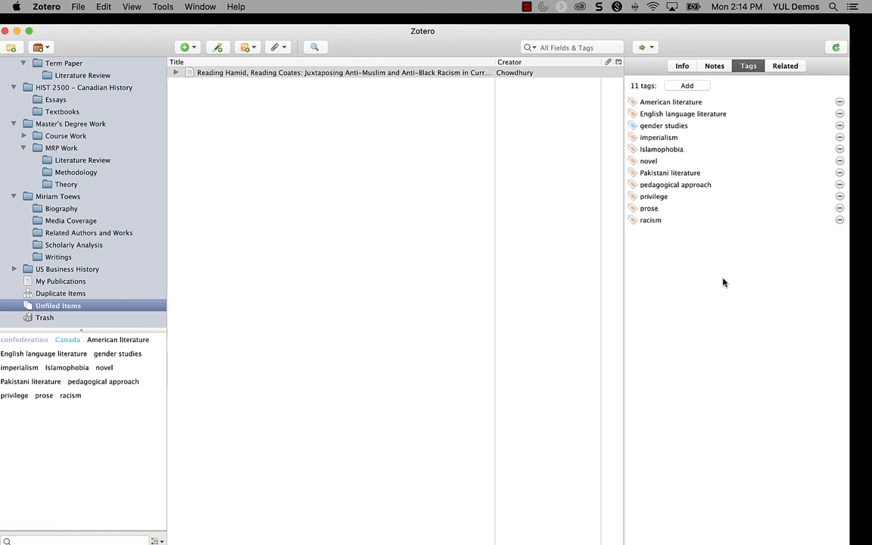
- Turn off 'Automatically tag items with keywords and subject headings' in General preferences
click(47, 8)
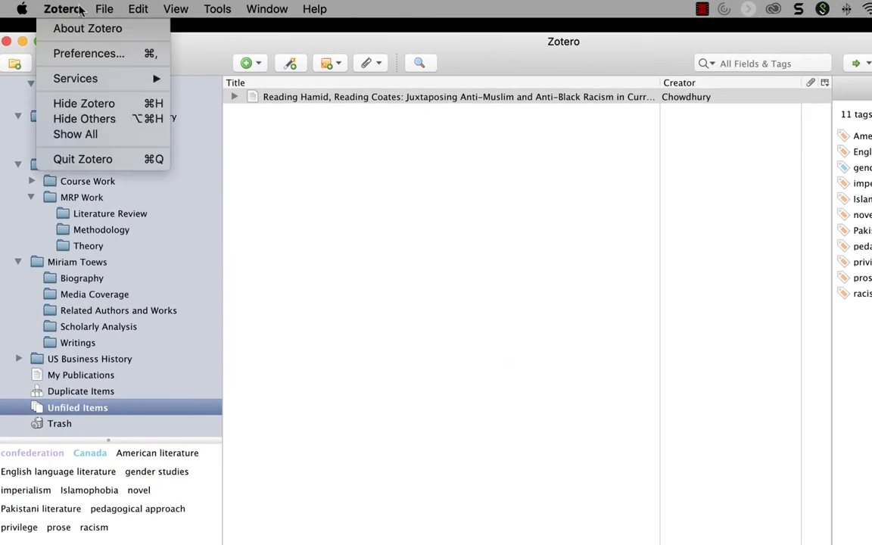
click(87, 53)
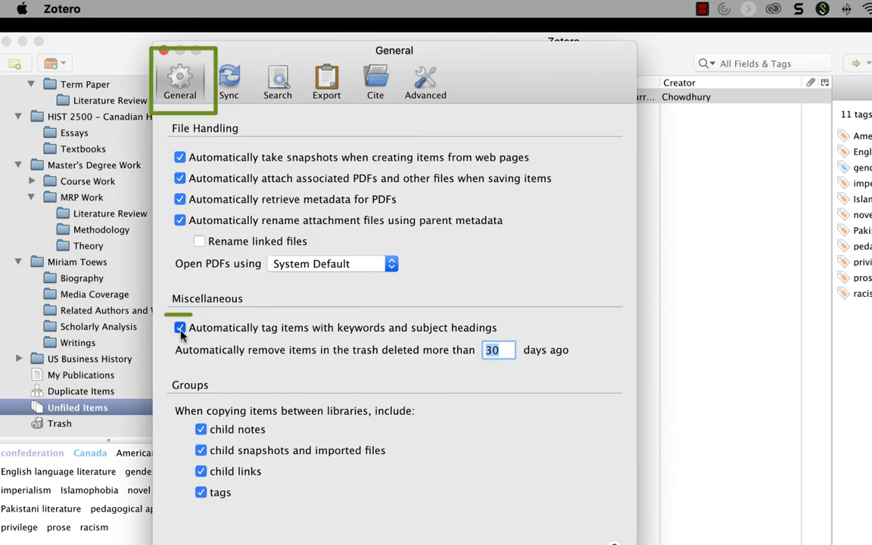
click(179, 327)
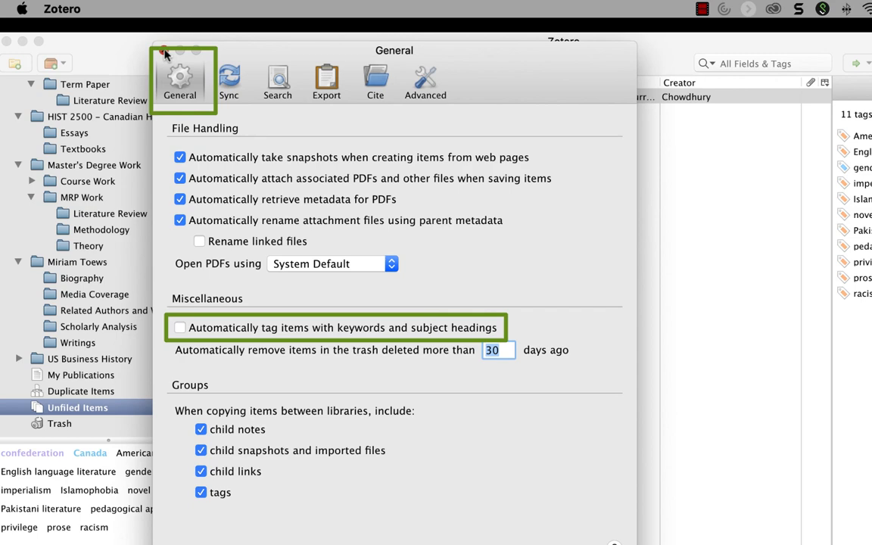
click(164, 50)
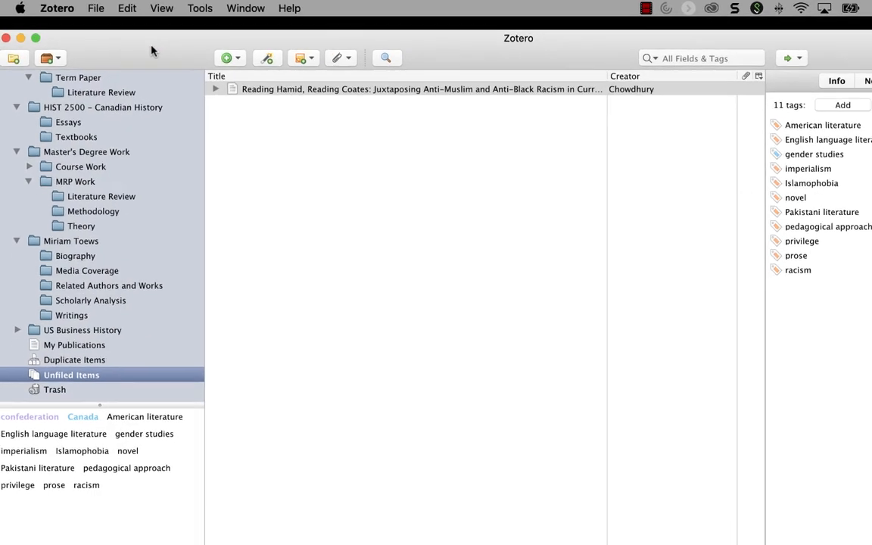
click(744, 65)
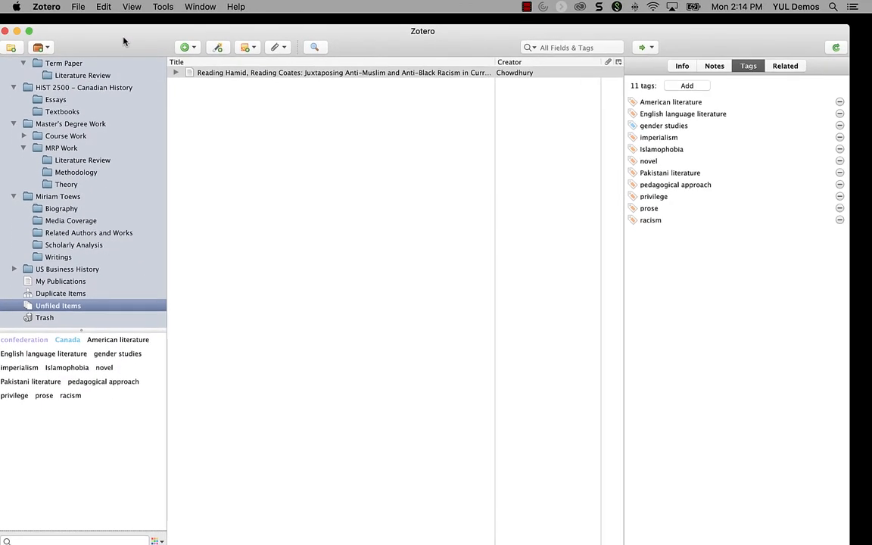
mouse_move(211, 453)
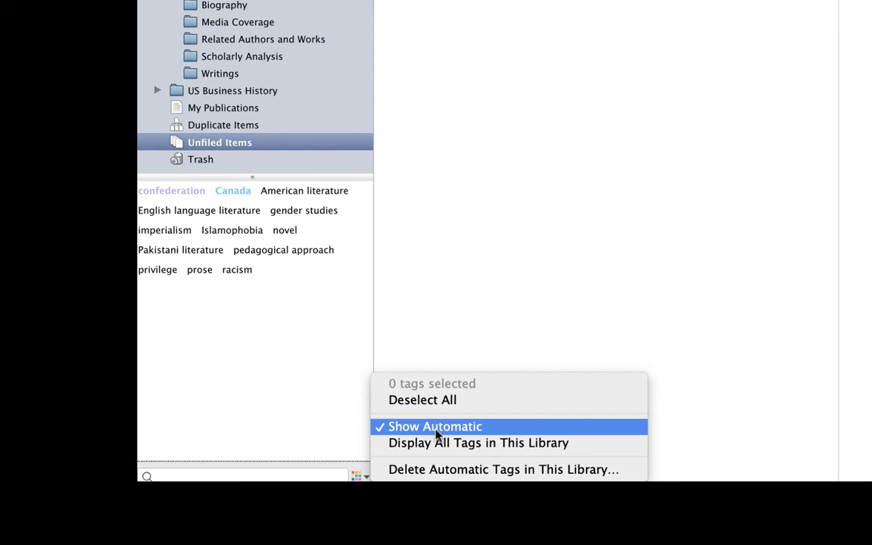
click(435, 426)
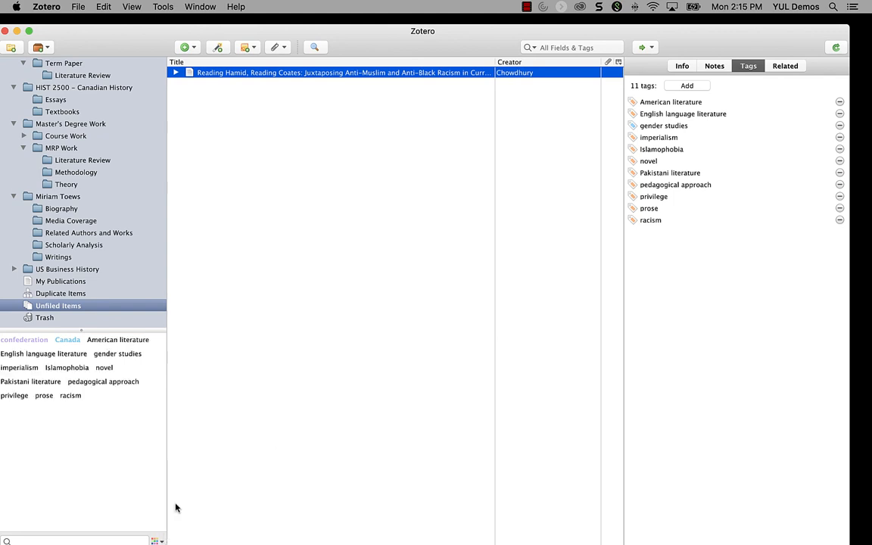
mouse_move(133, 477)
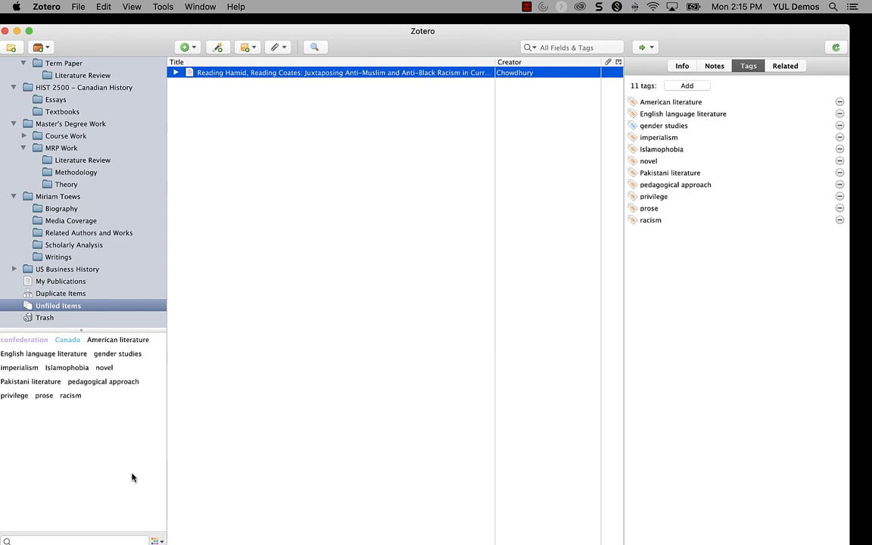
click(153, 541)
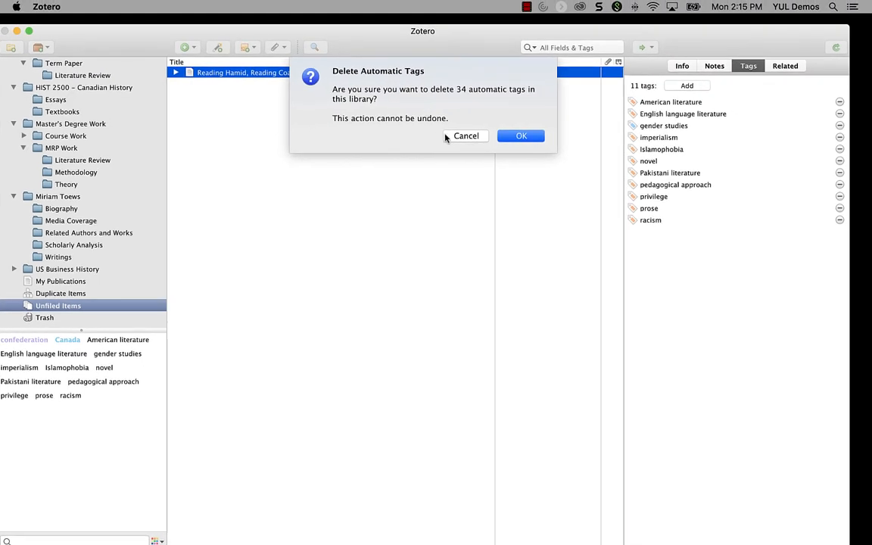
mouse_move(457, 137)
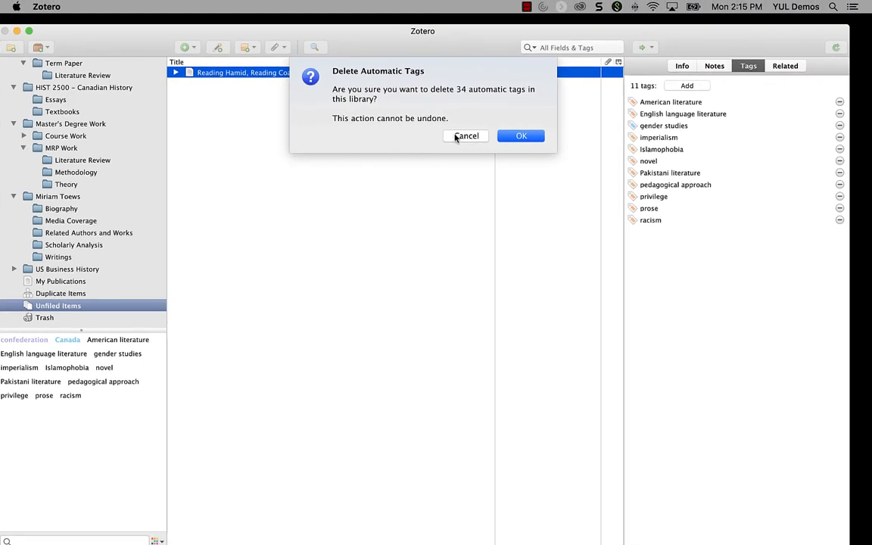
click(465, 136)
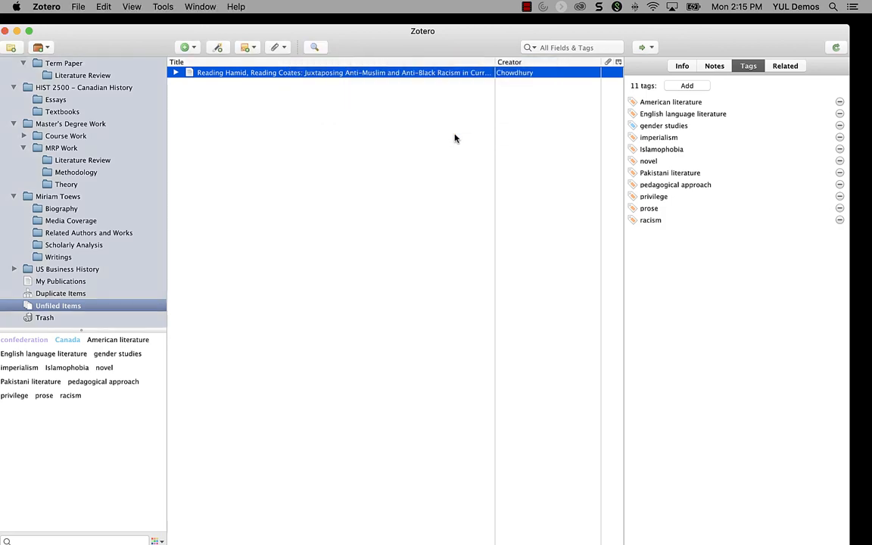